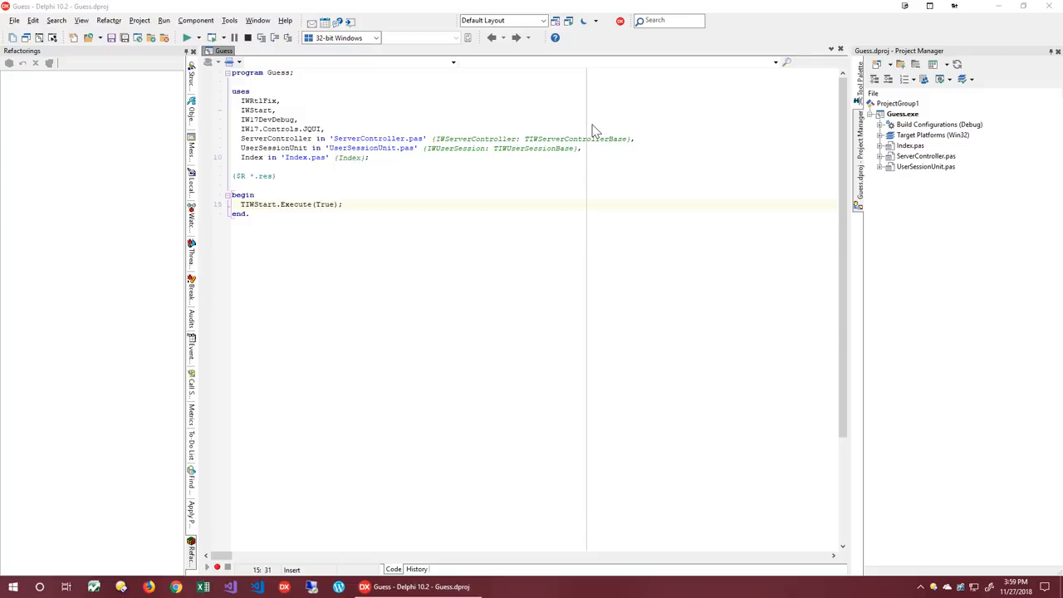
{"action": "mouse_move", "coordinate": [961, 171]}
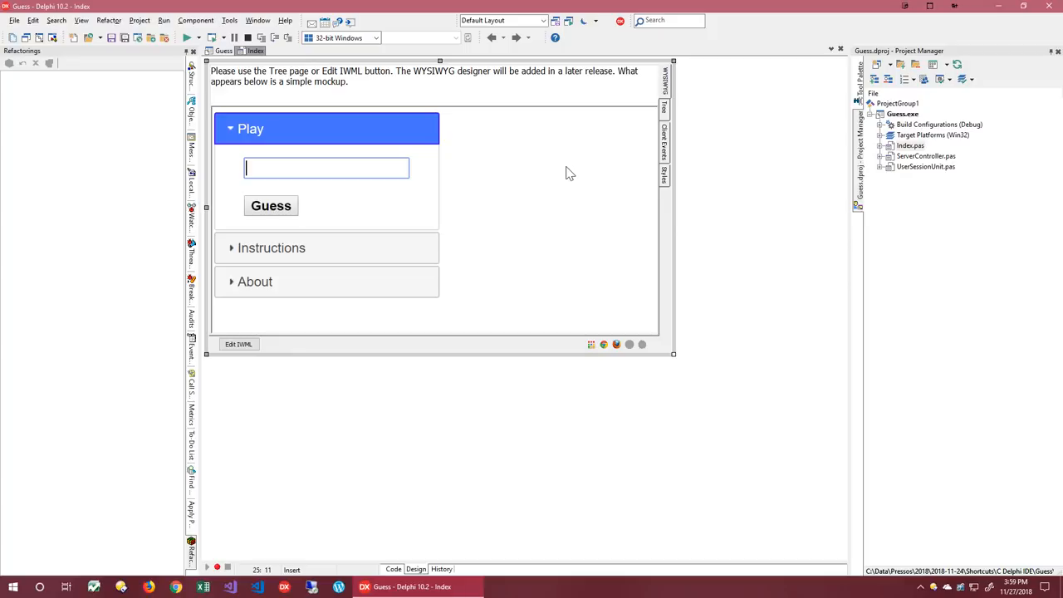
{"action": "mouse_move", "coordinate": [605, 161]}
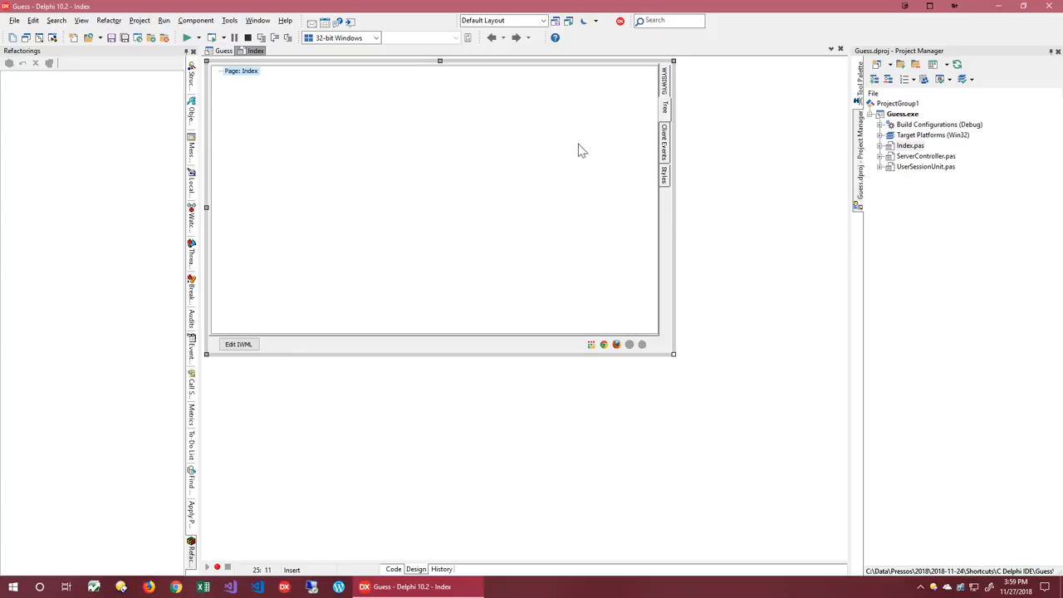
{"action": "mouse_move", "coordinate": [475, 182]}
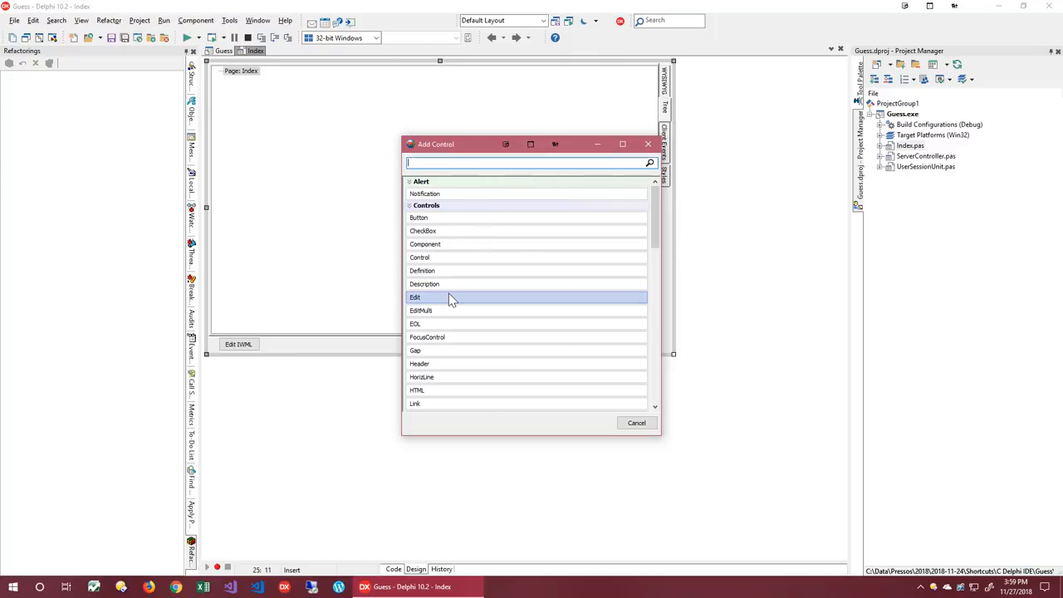
{"action": "mouse_move", "coordinate": [480, 311]}
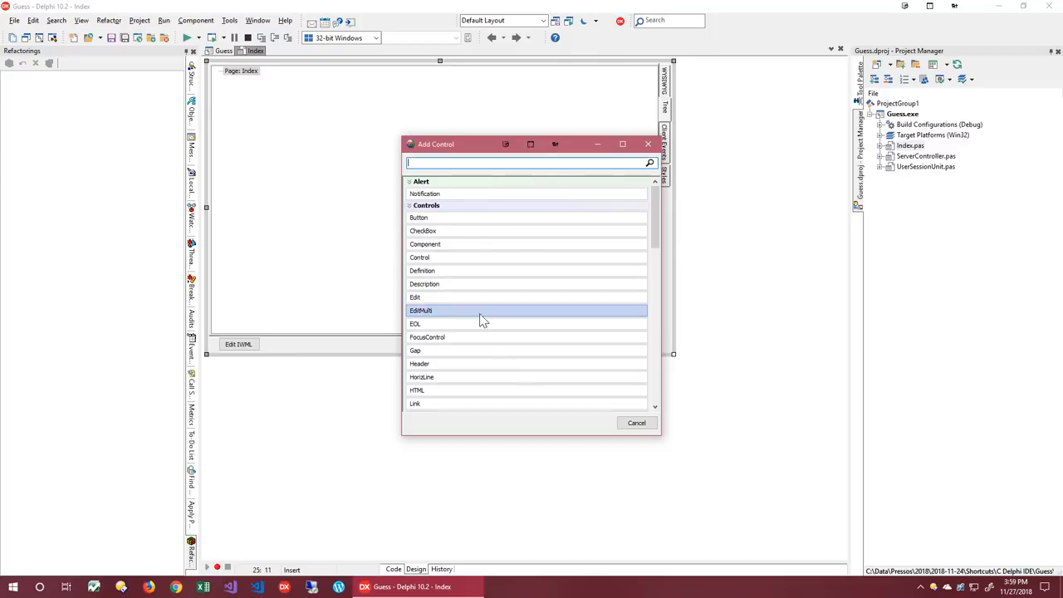
Step: Filter the Add Control list for 'jqui' to find the JQUI.AccordionGroup control
{"action": "scroll", "scroll_direction": "down", "scroll_amount": 3}
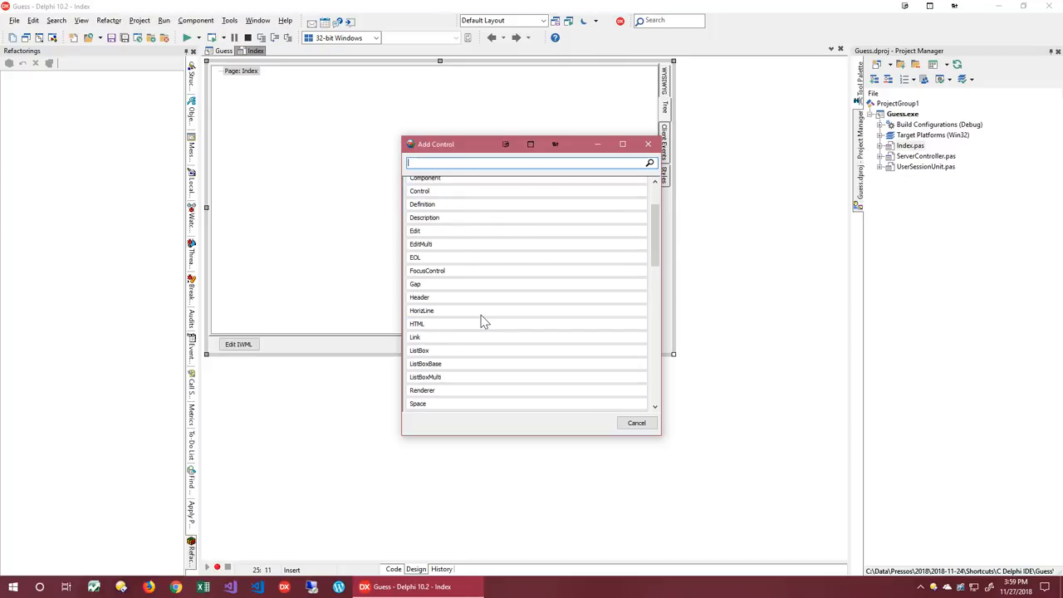
{"action": "scroll", "scroll_direction": "down", "scroll_amount": 3}
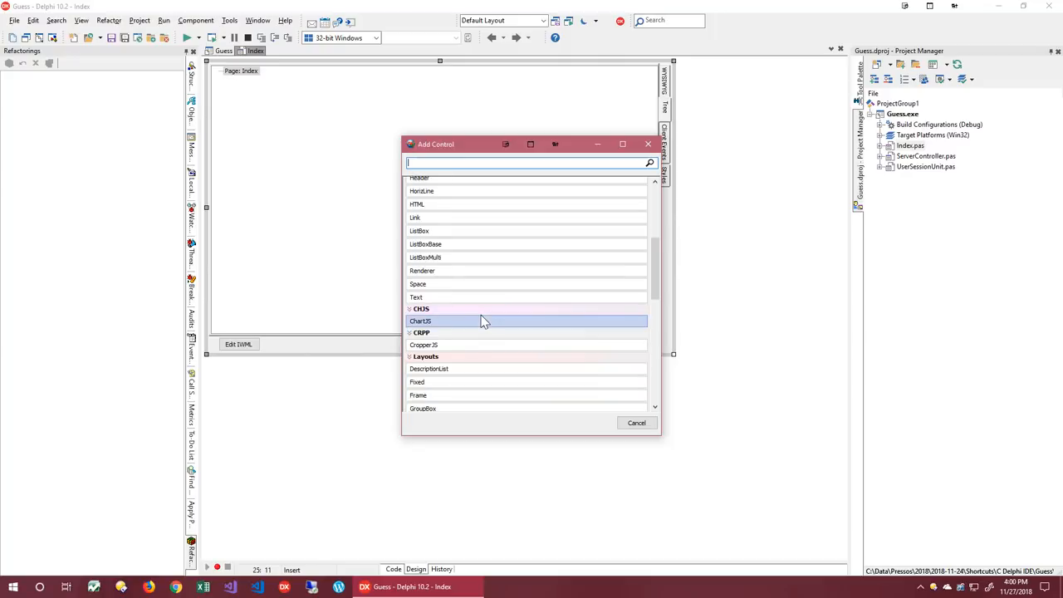
{"action": "scroll", "scroll_direction": "down", "scroll_amount": 3}
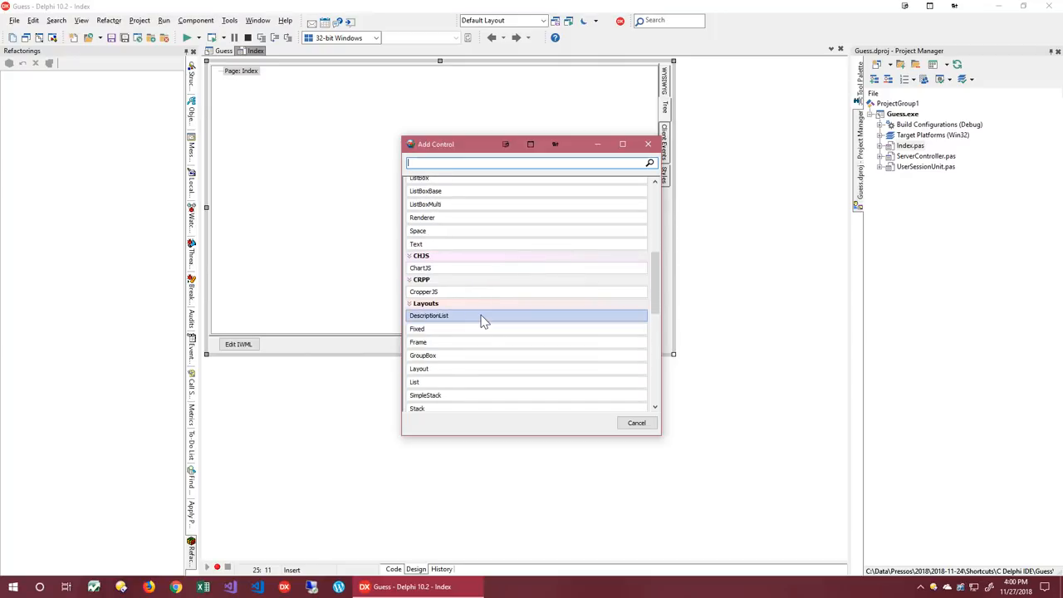
{"action": "scroll", "scroll_direction": "down", "scroll_amount": 3}
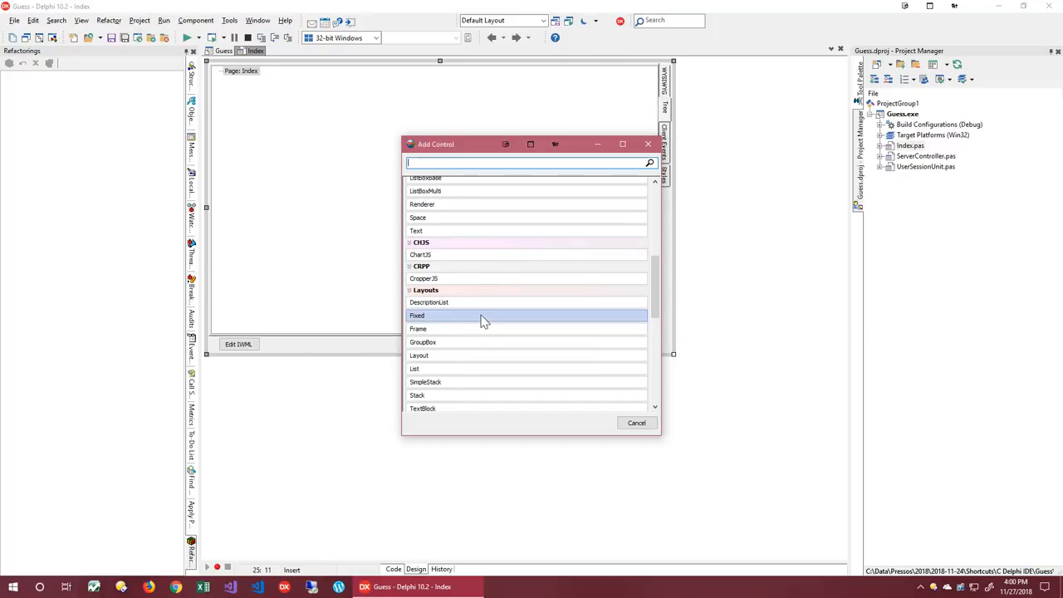
{"action": "scroll", "scroll_direction": "down", "scroll_amount": 3}
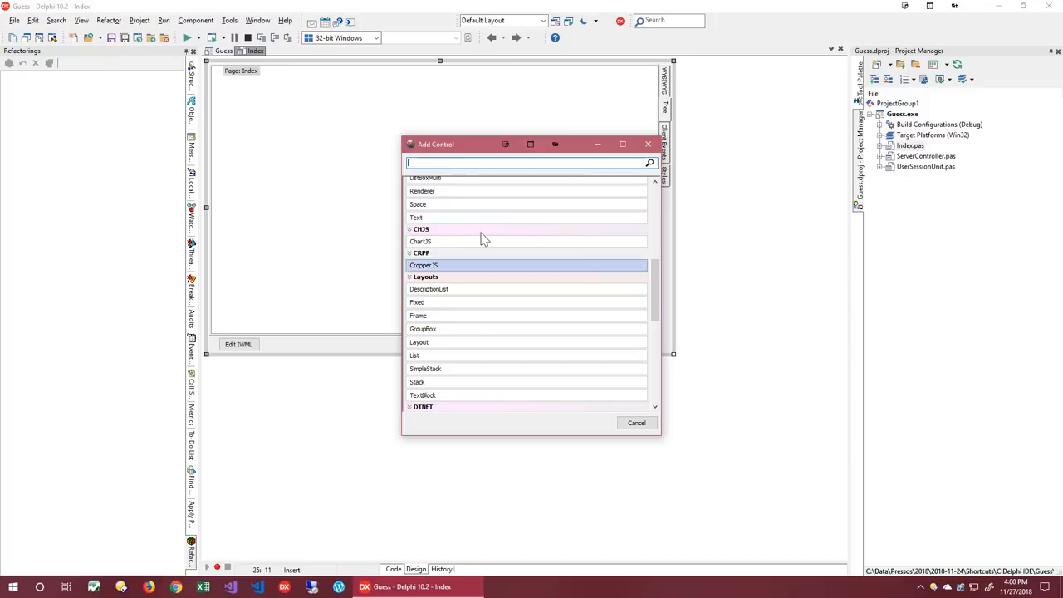
{"action": "type", "text": "jqui"}
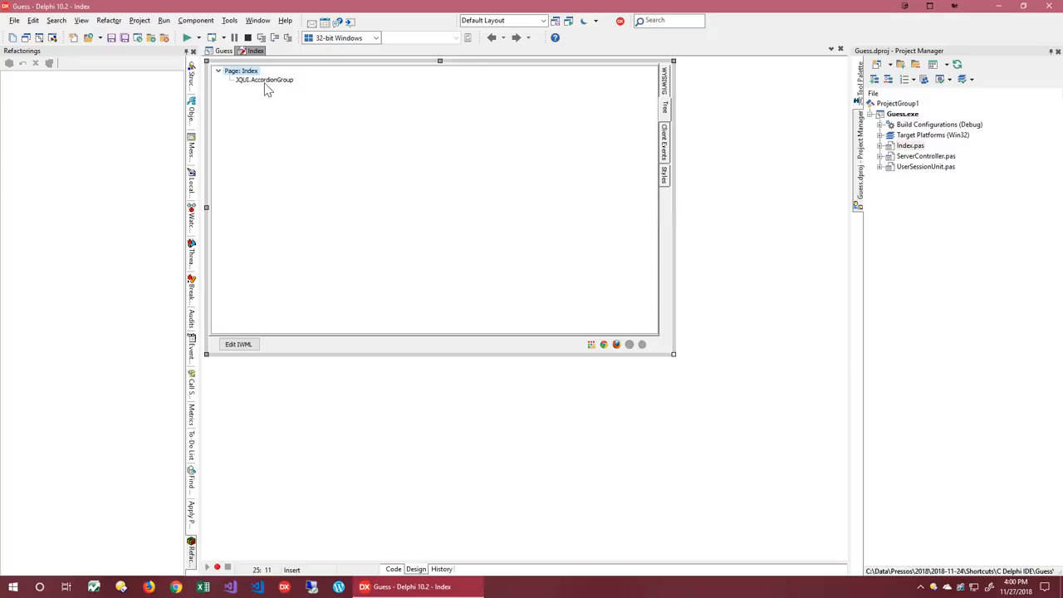
Step: Nest a JQUI.Accordion under the group and add a Text element inside it
{"action": "left_click", "coordinate": [264, 79]}
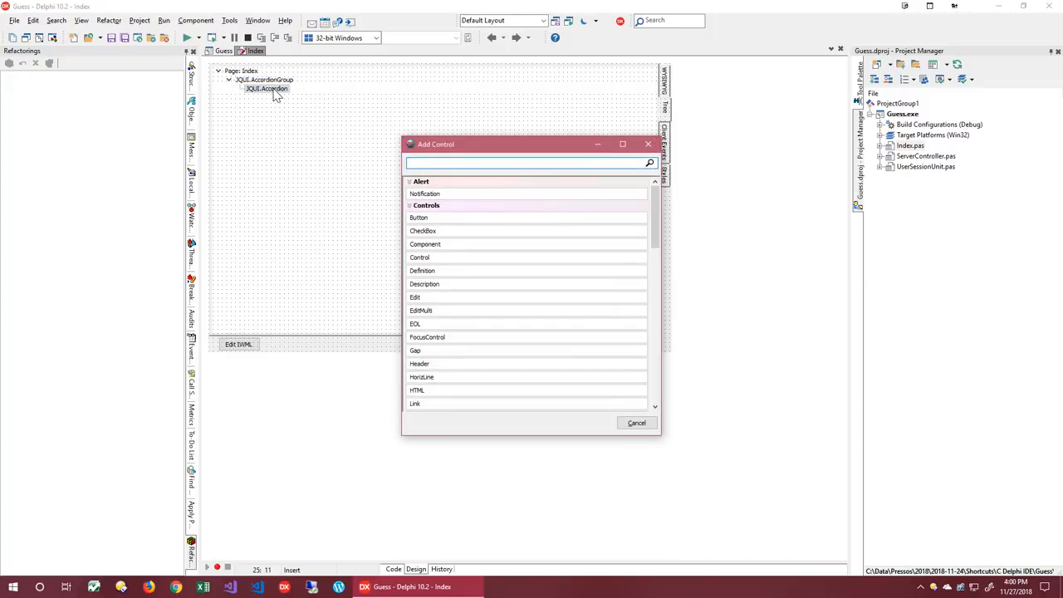
{"action": "type", "text": "text"}
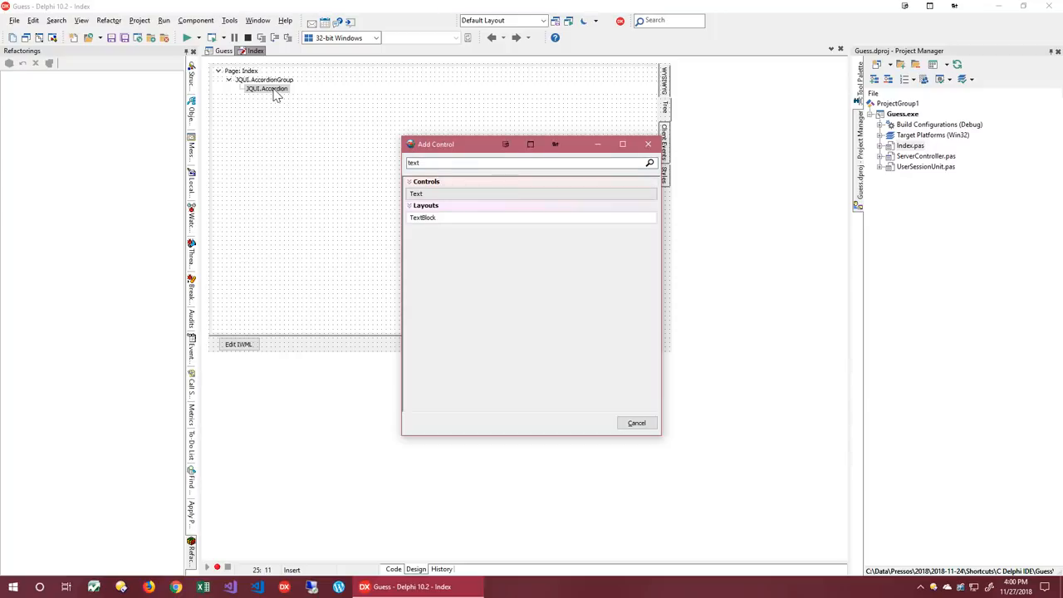
{"action": "double_click", "coordinate": [416, 192]}
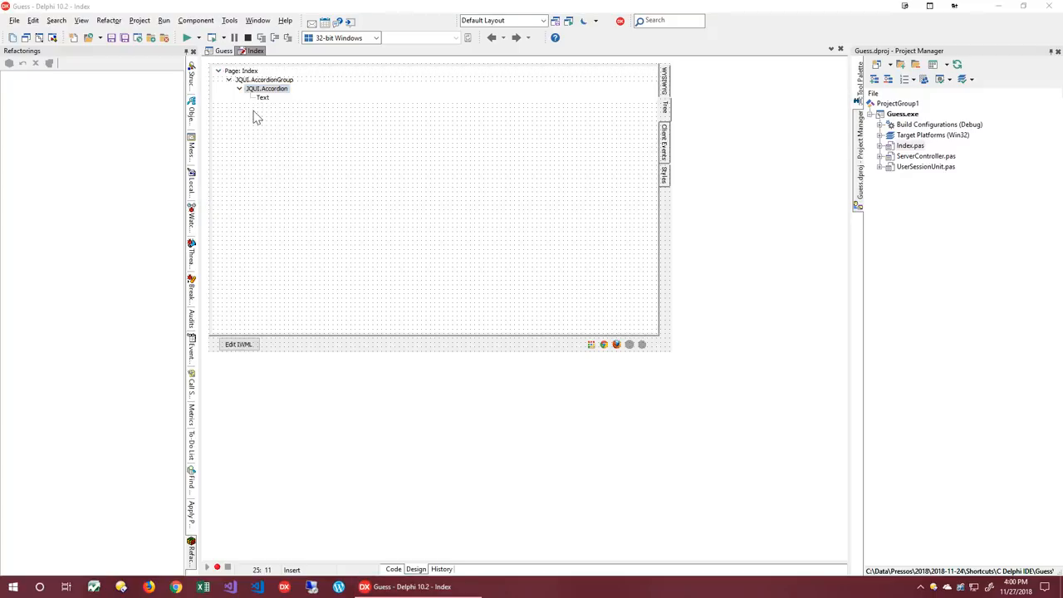
Step: Set the nested Text element's Text property to 'Hello World!' via the Object Inspector
{"action": "left_click", "coordinate": [393, 568]}
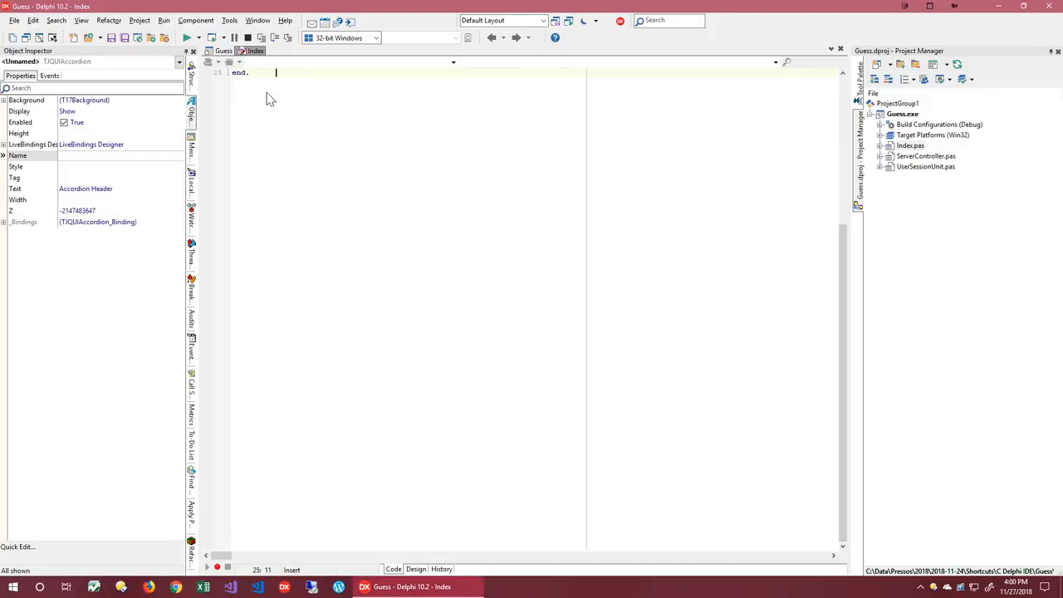
{"action": "left_click", "coordinate": [416, 568]}
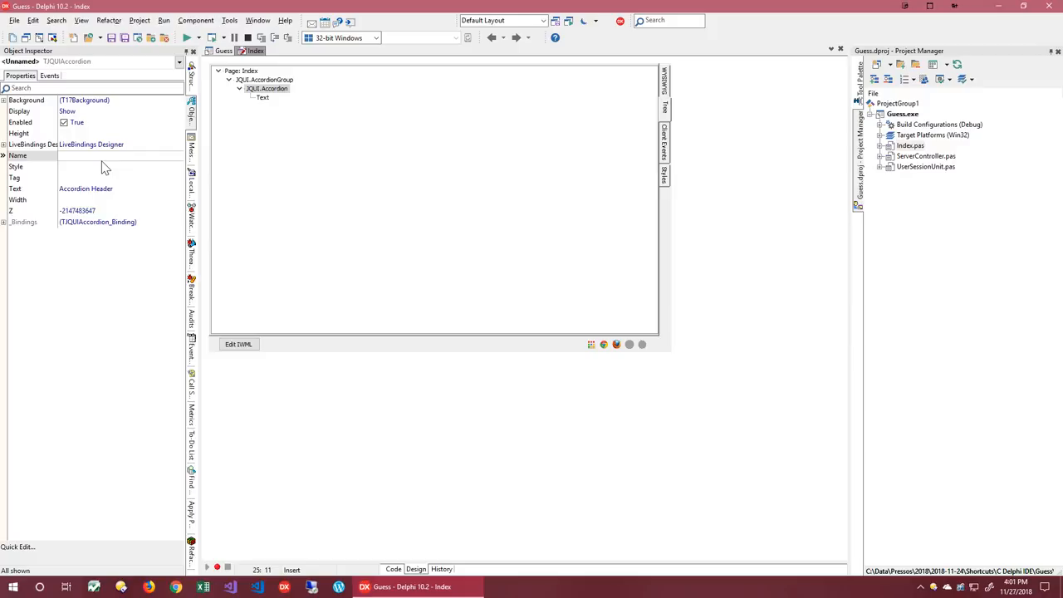
{"action": "mouse_move", "coordinate": [90, 179]}
{"action": "type", "text": "Top"}
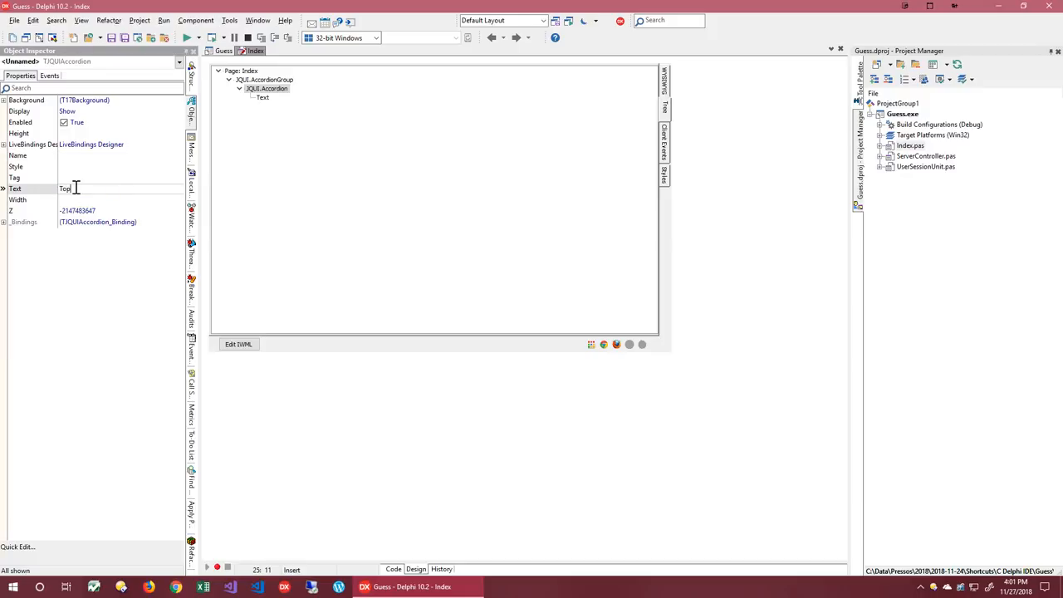
{"action": "left_click", "coordinate": [263, 96]}
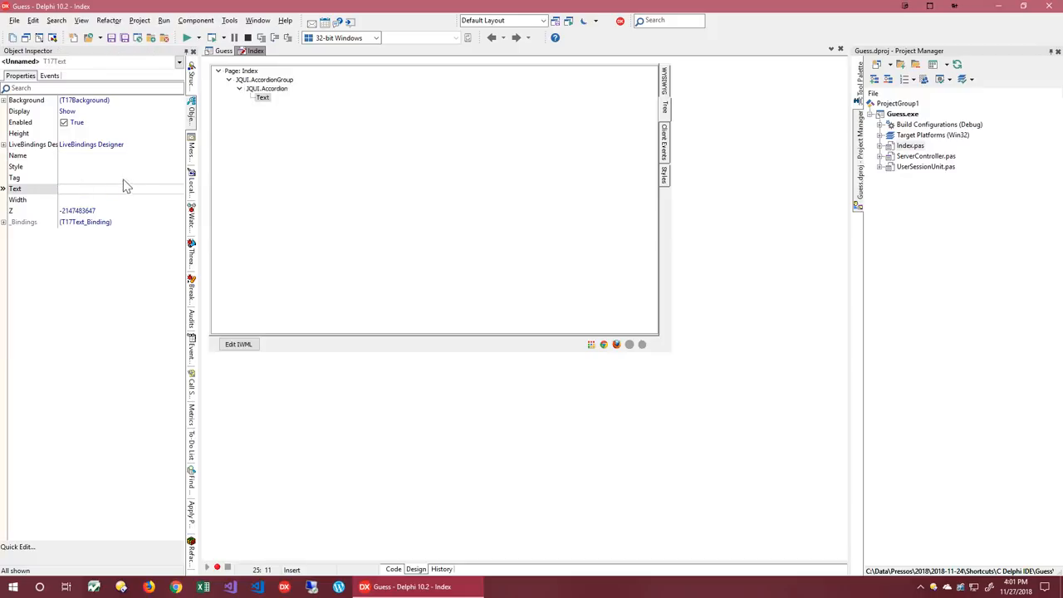
{"action": "type", "text": "Hellow"}
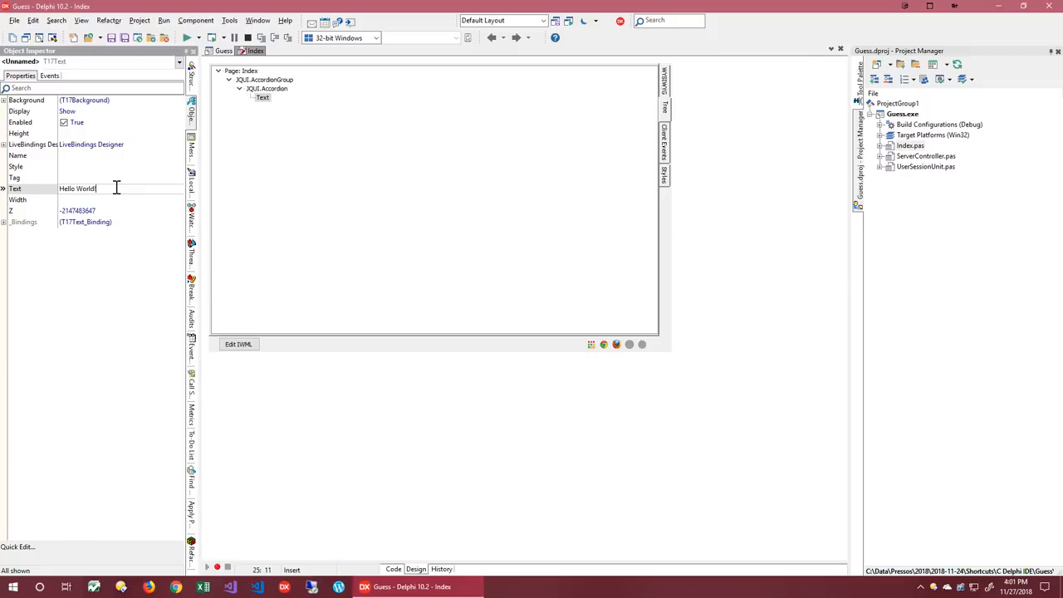
{"action": "triple_click", "coordinate": [76, 189]}
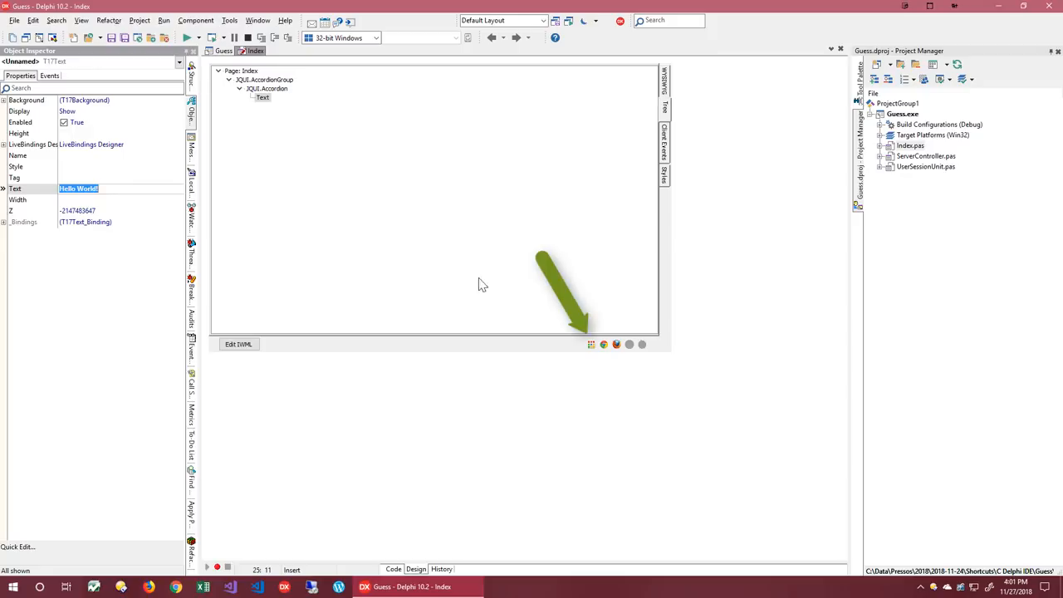
{"action": "mouse_move", "coordinate": [594, 349]}
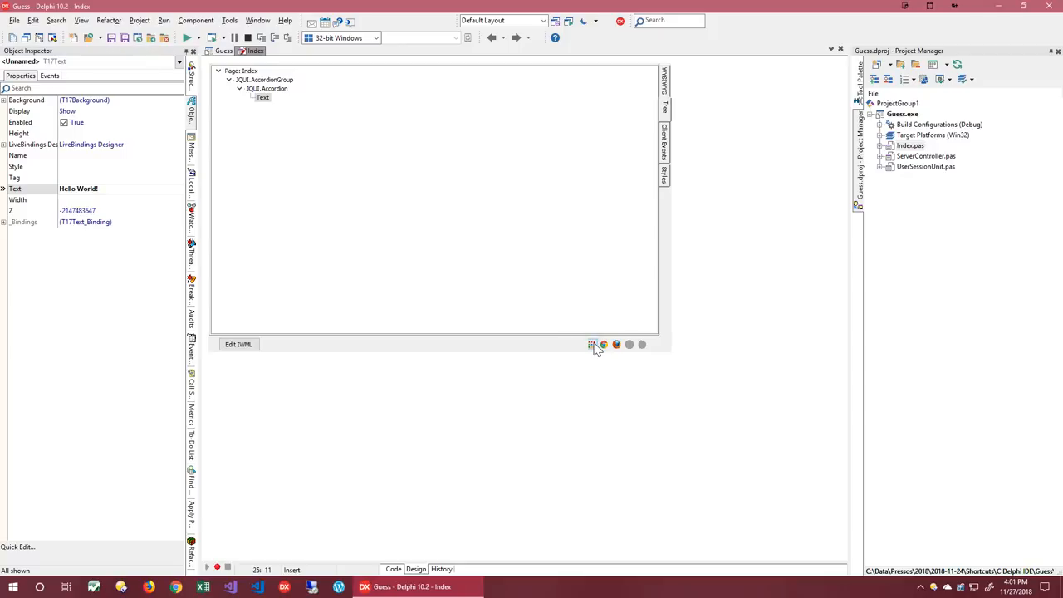
{"action": "left_click", "coordinate": [186, 37]}
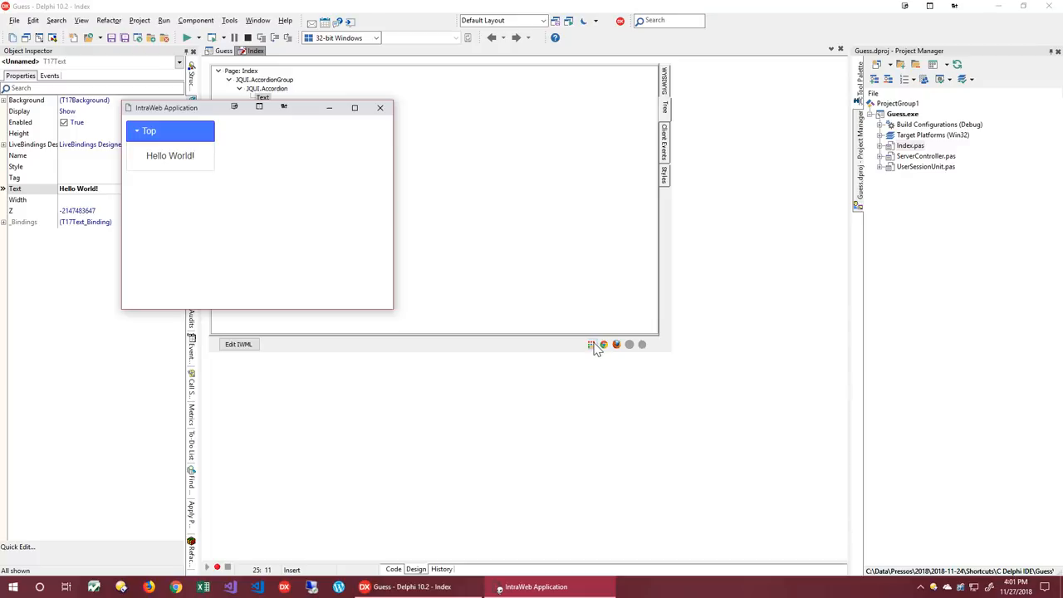
{"action": "left_click", "coordinate": [381, 108]}
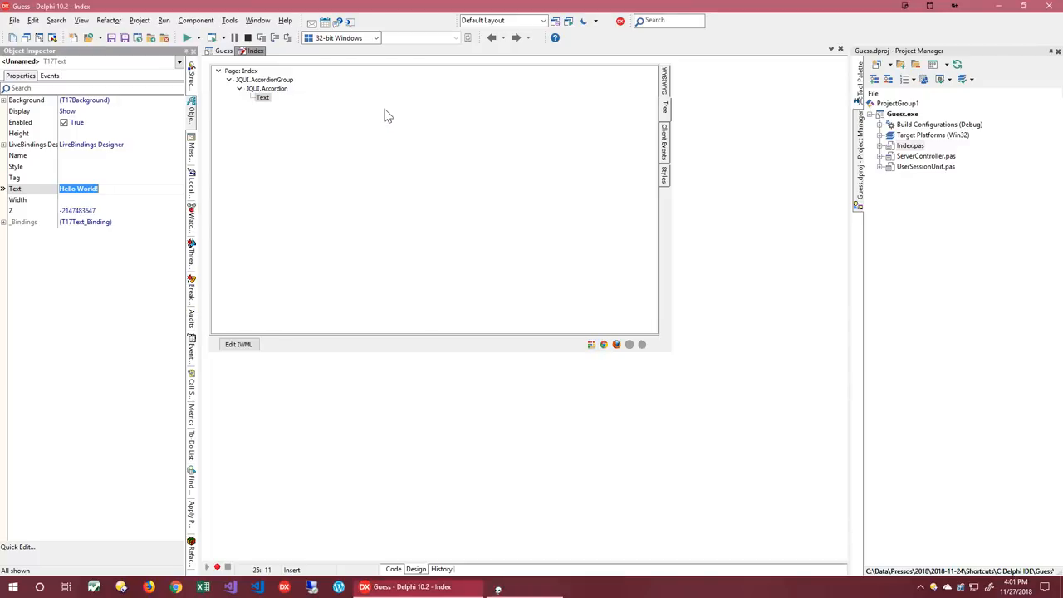
{"action": "mouse_move", "coordinate": [399, 309]}
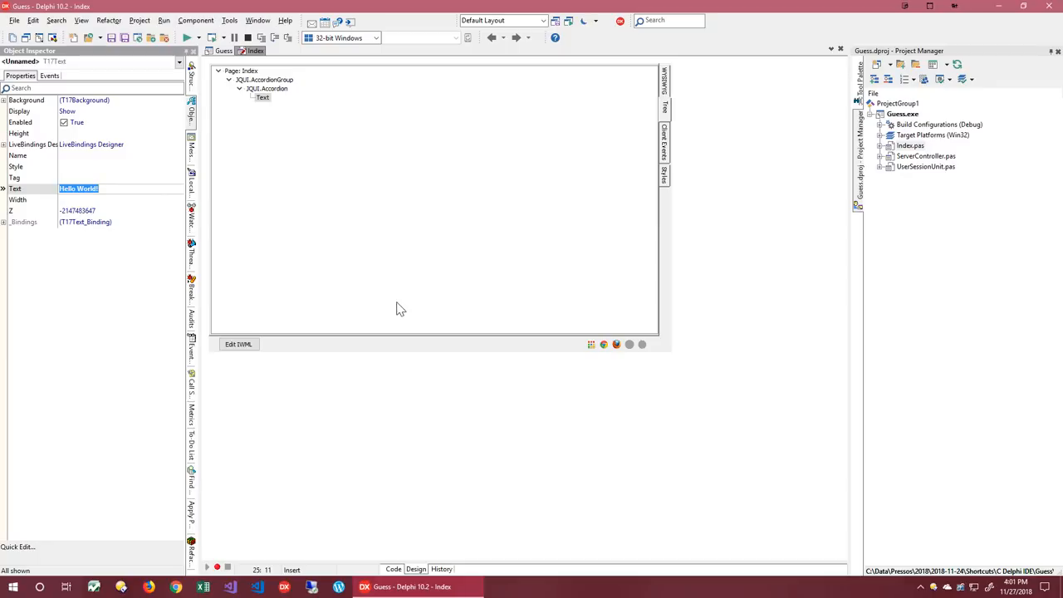
{"action": "mouse_move", "coordinate": [412, 256]}
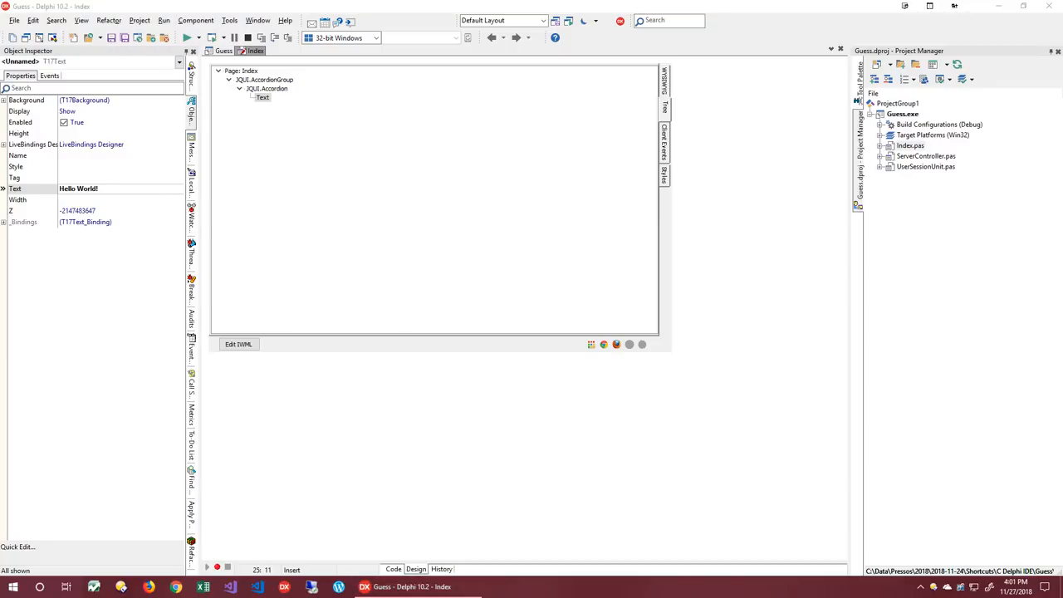
{"action": "mouse_move", "coordinate": [316, 296]}
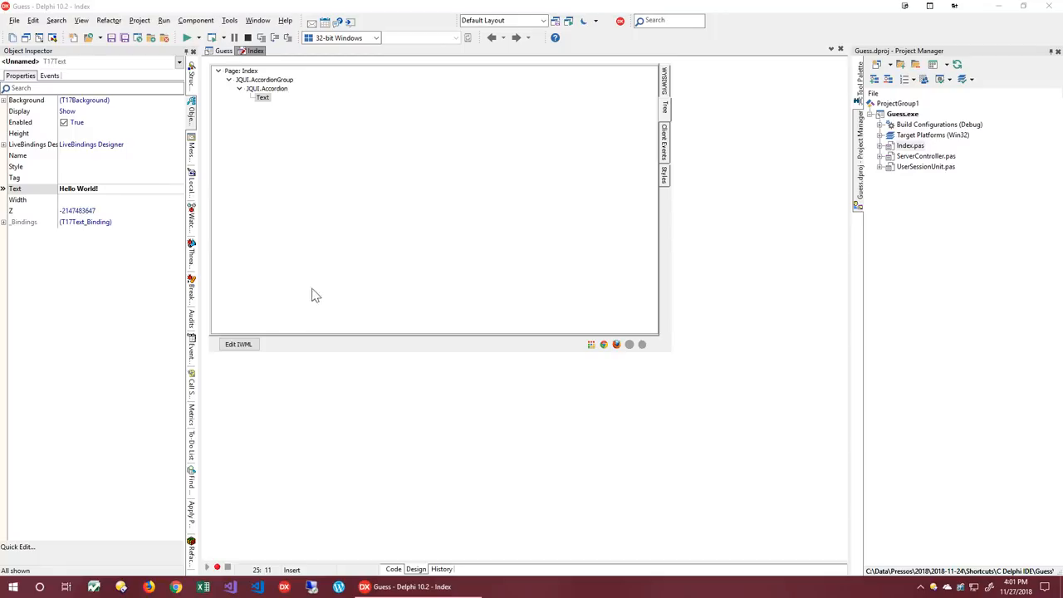
Step: In the IWML editor, copy the accordion block as 'Bottom' with text 'Thanks for visiting!'
{"action": "left_click", "coordinate": [240, 344]}
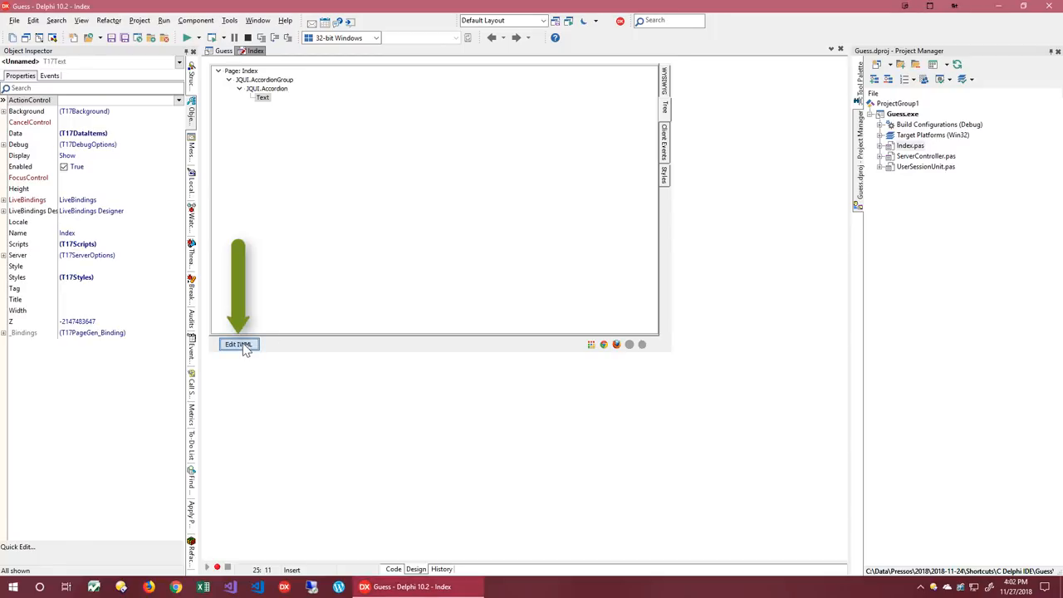
{"action": "left_click", "coordinate": [239, 344]}
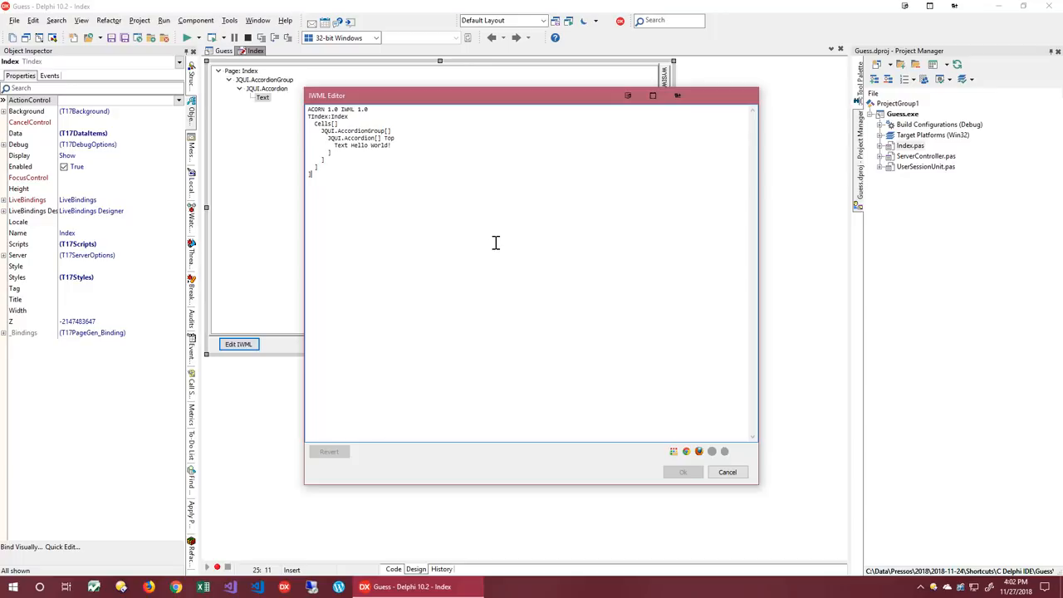
{"action": "mouse_move", "coordinate": [485, 233]}
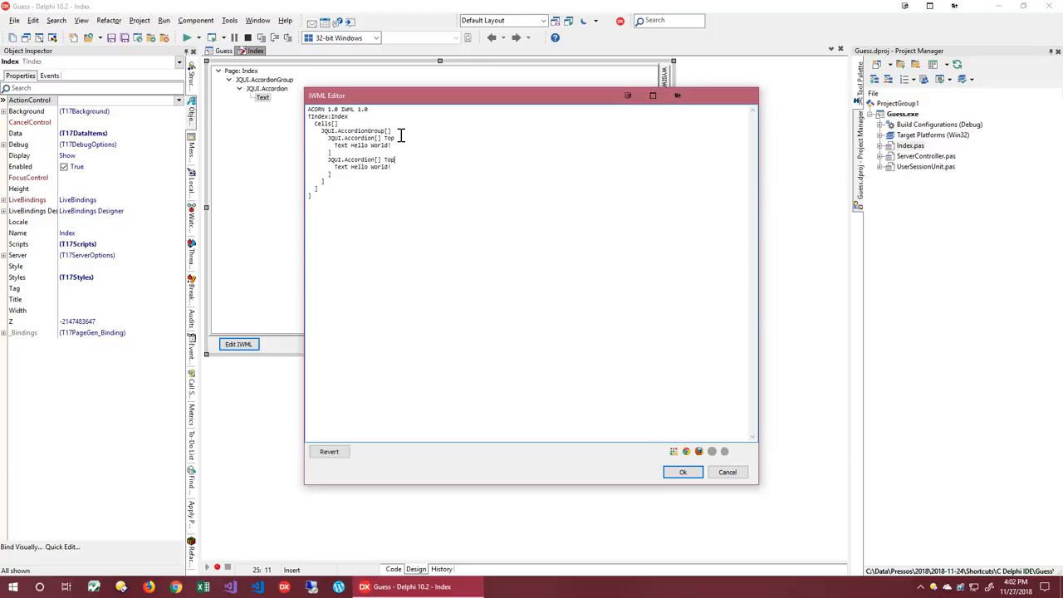
{"action": "type", "text": "B"}
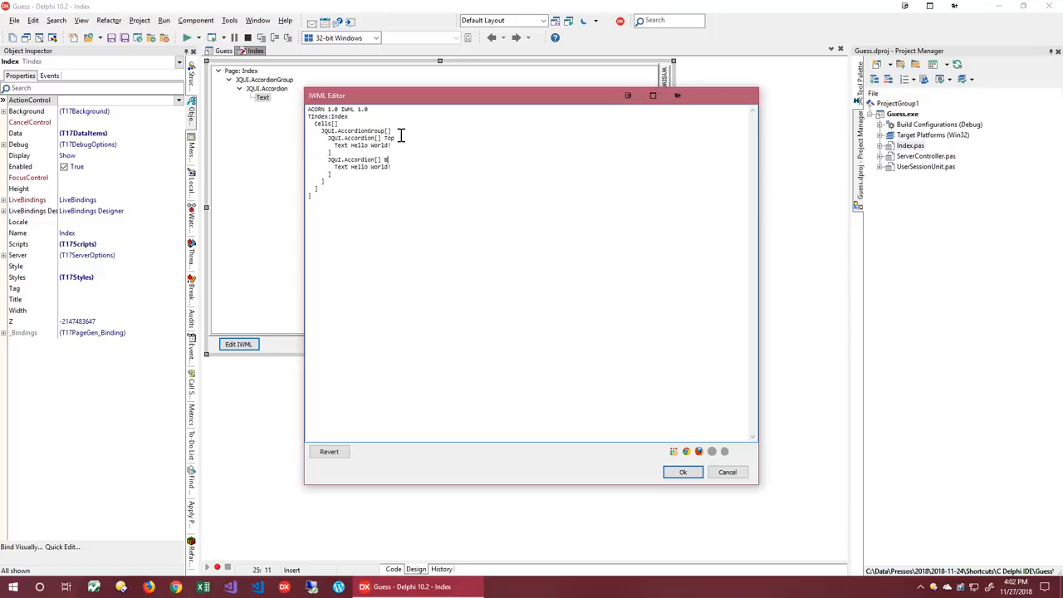
{"action": "type", "text": "otto"}
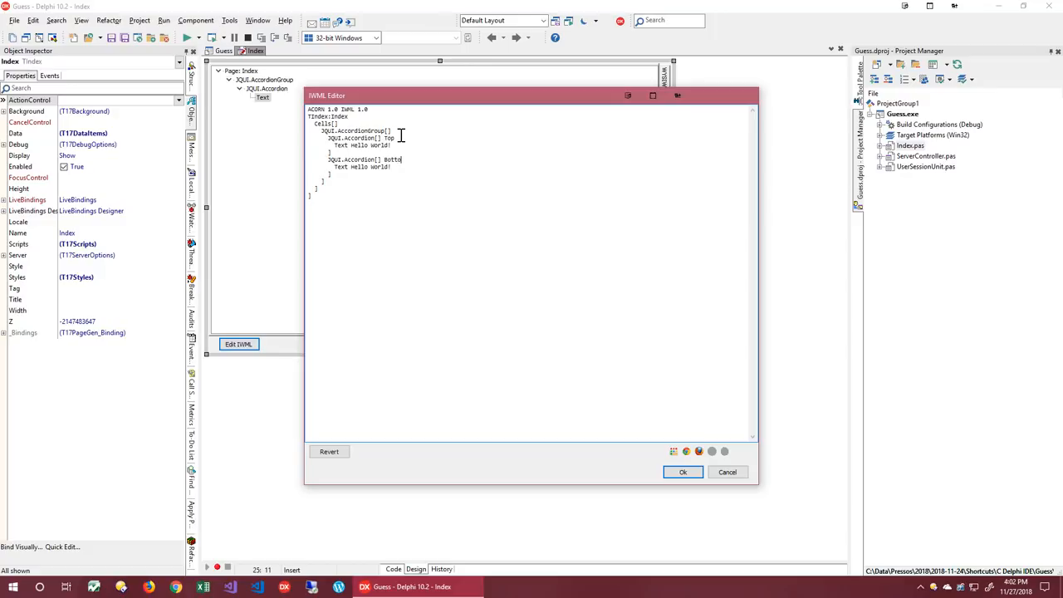
{"action": "double_click", "coordinate": [369, 166]}
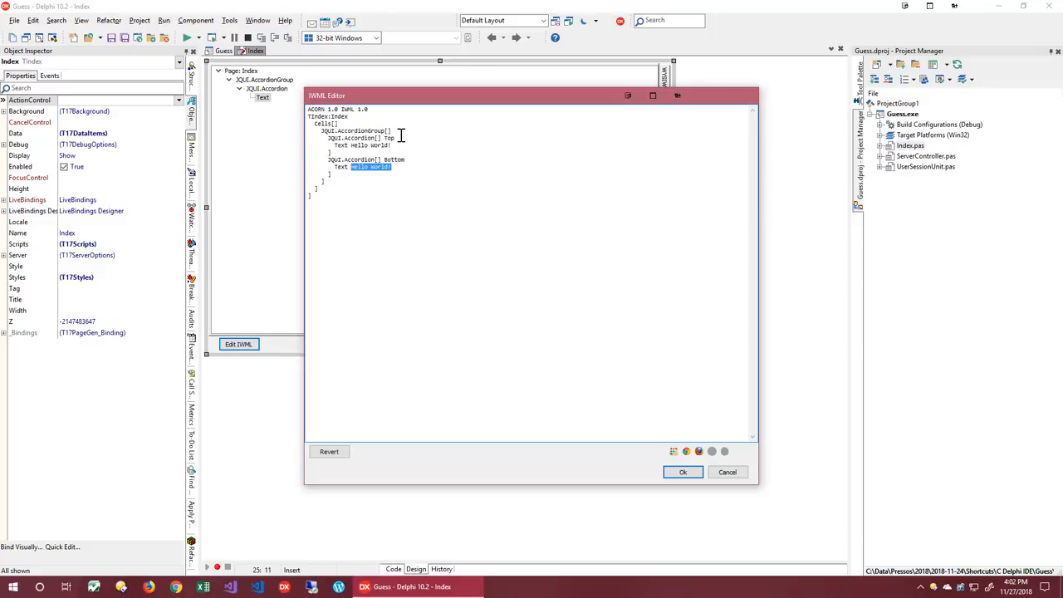
{"action": "type", "text": "Thanks"}
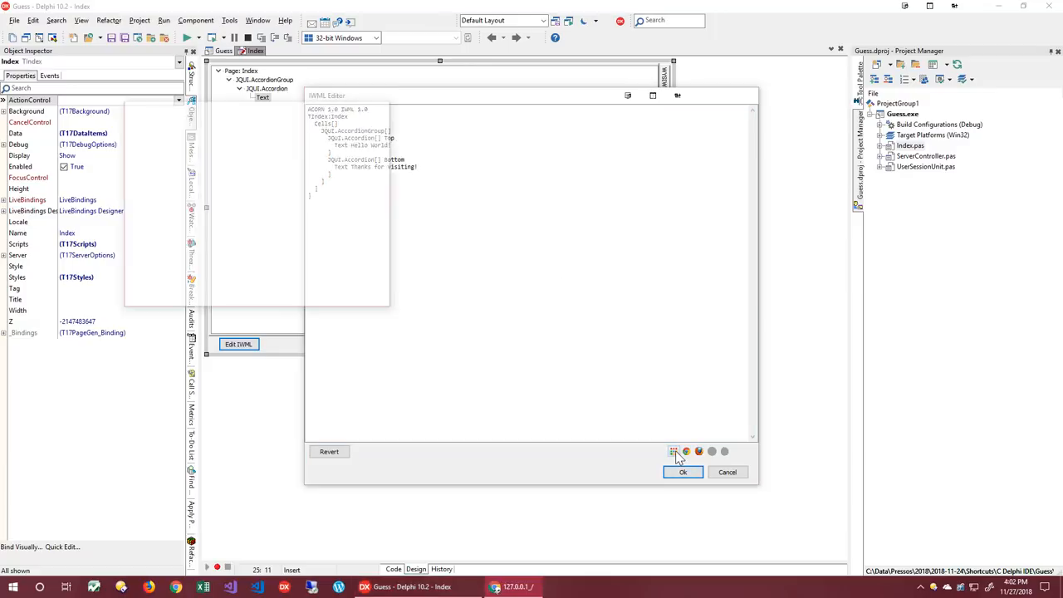
Step: Preview the Bottom and Top panels, then accept the IWML changes with OK
{"action": "left_click", "coordinate": [686, 452]}
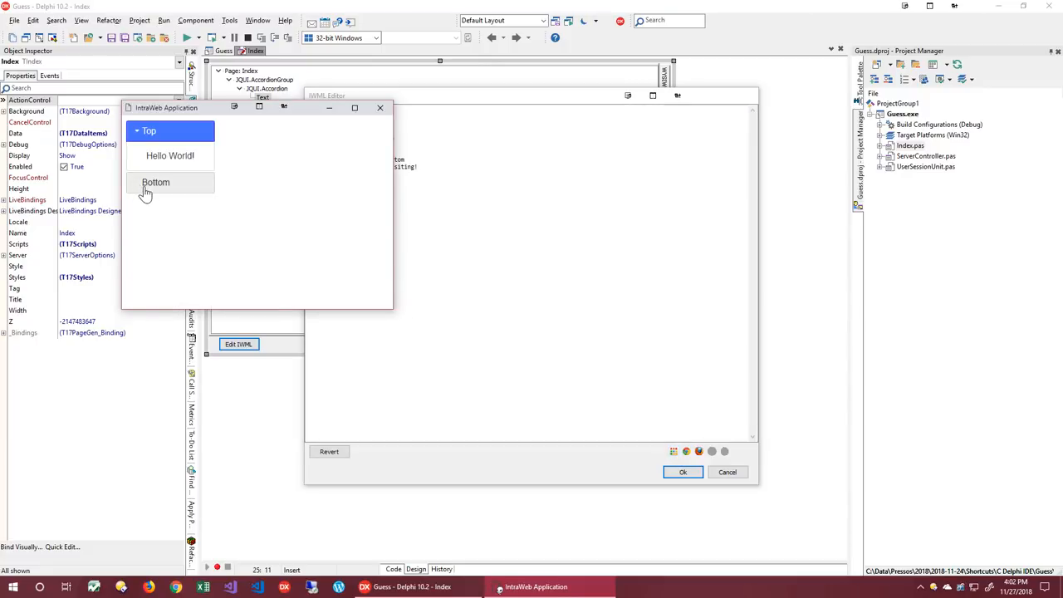
{"action": "left_click", "coordinate": [156, 181]}
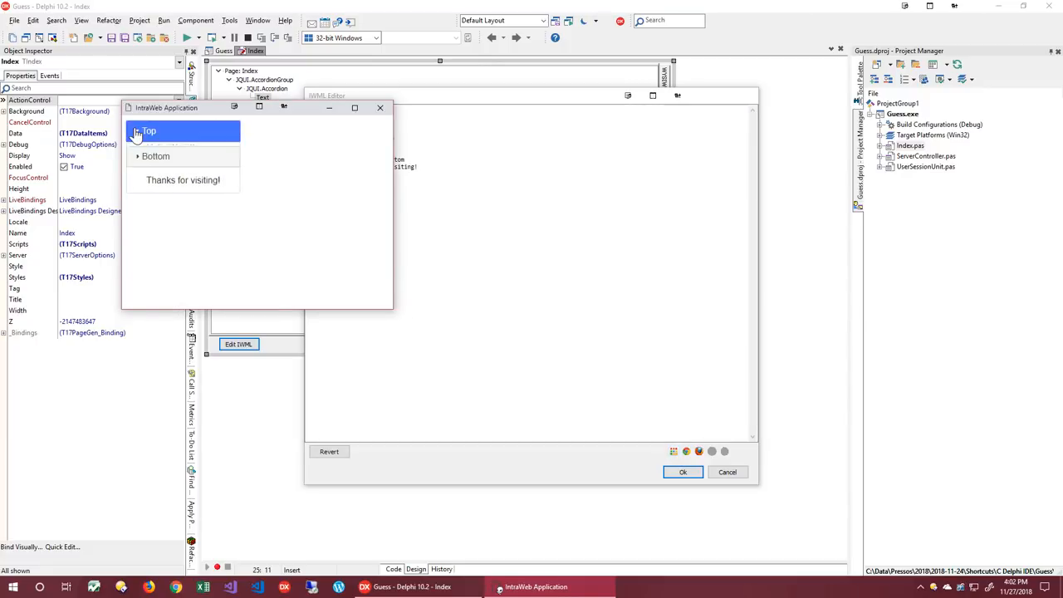
{"action": "left_click", "coordinate": [380, 108]}
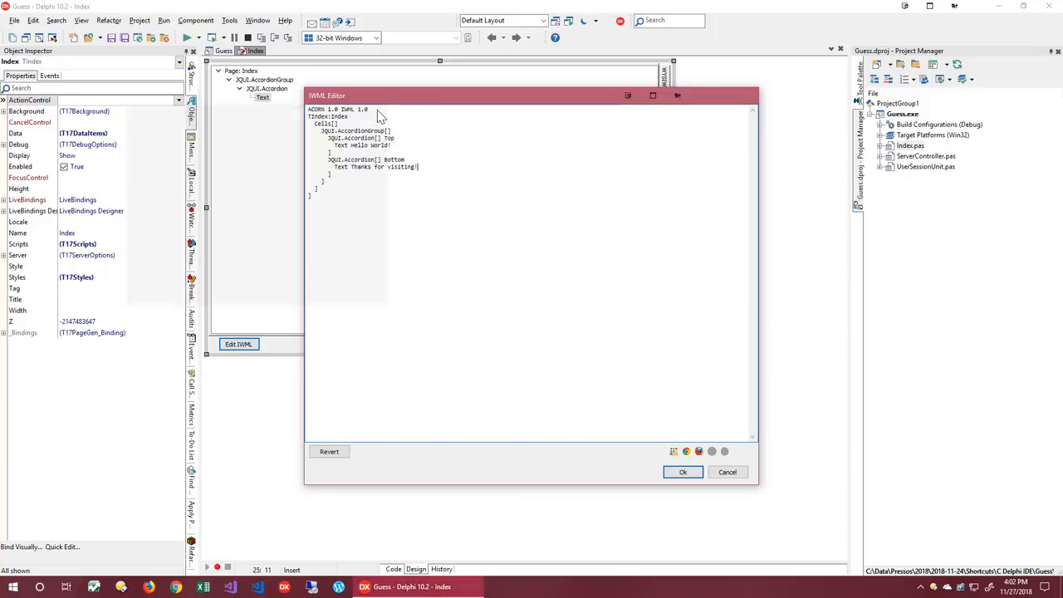
{"action": "mouse_move", "coordinate": [498, 438]}
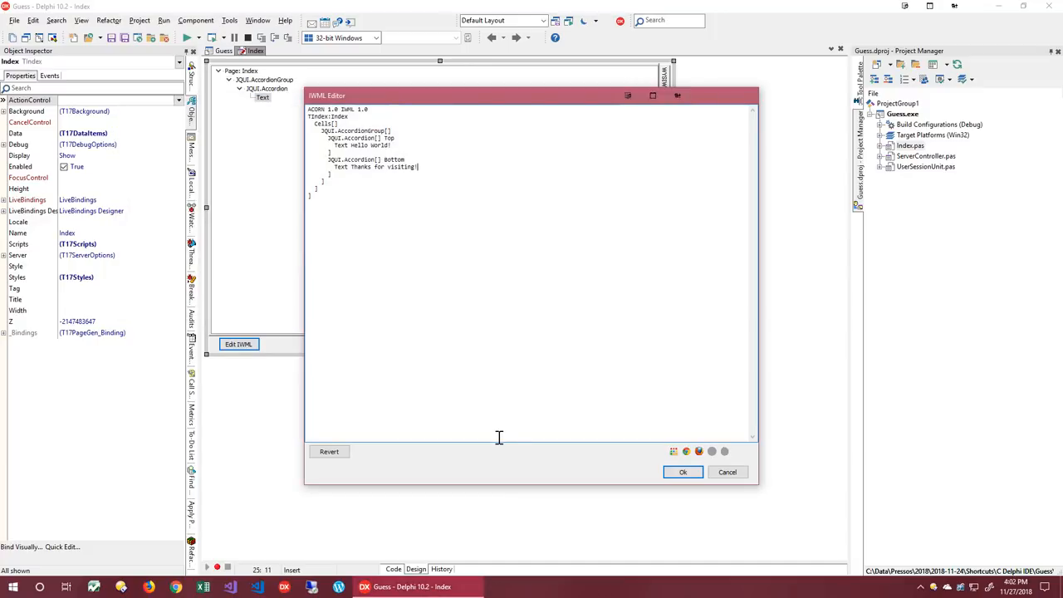
{"action": "mouse_move", "coordinate": [502, 449]}
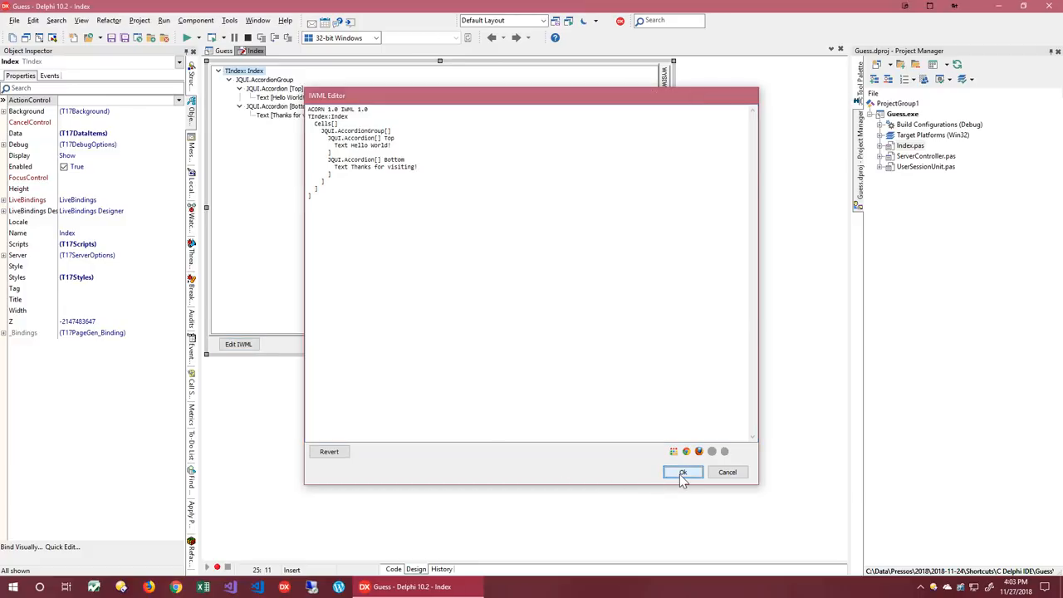
{"action": "left_click", "coordinate": [682, 472]}
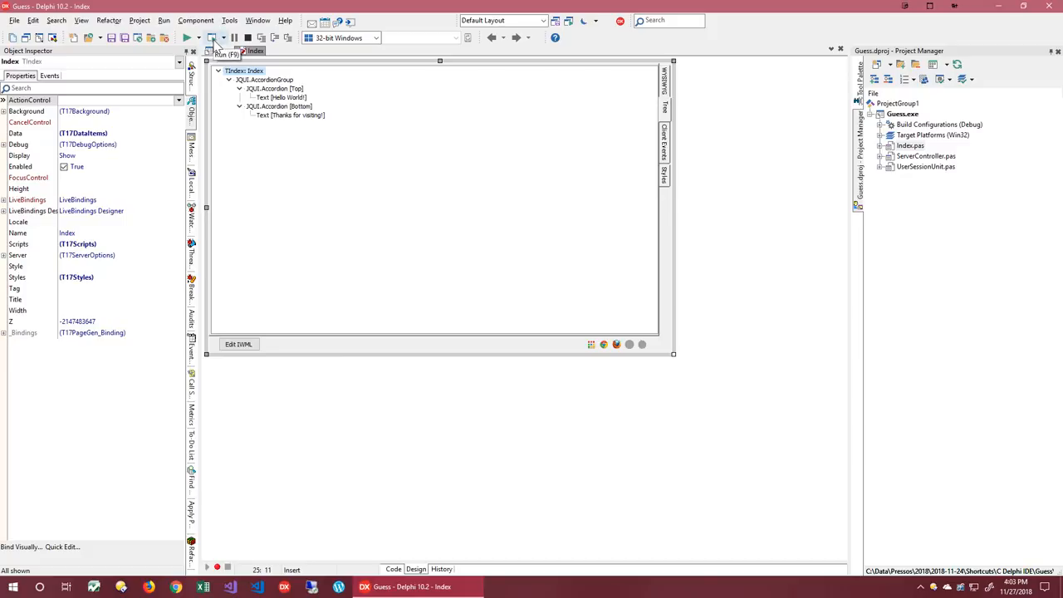
{"action": "left_click", "coordinate": [187, 37]}
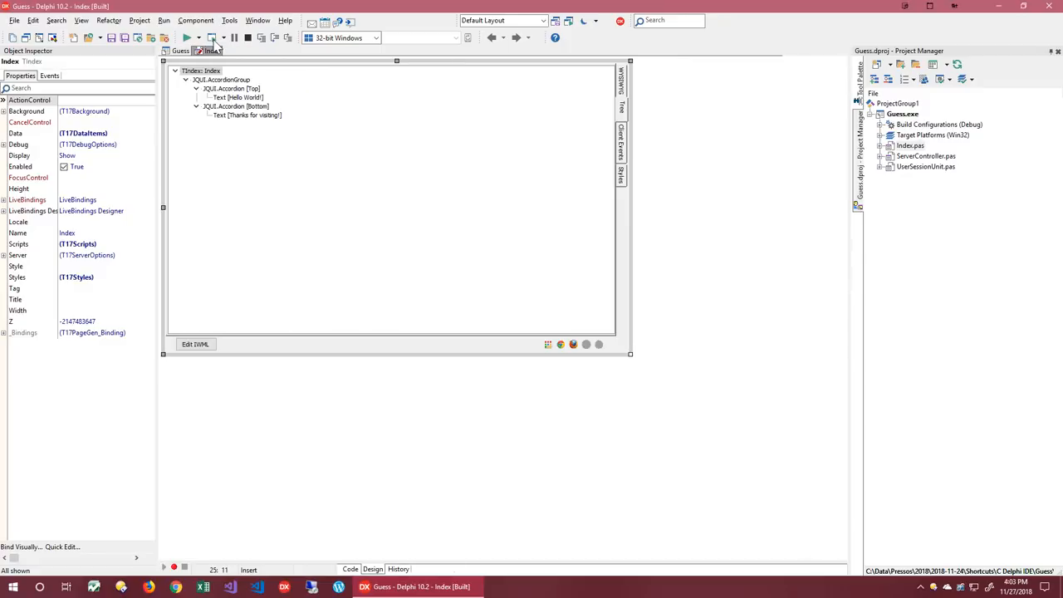
{"action": "left_click", "coordinate": [186, 37]}
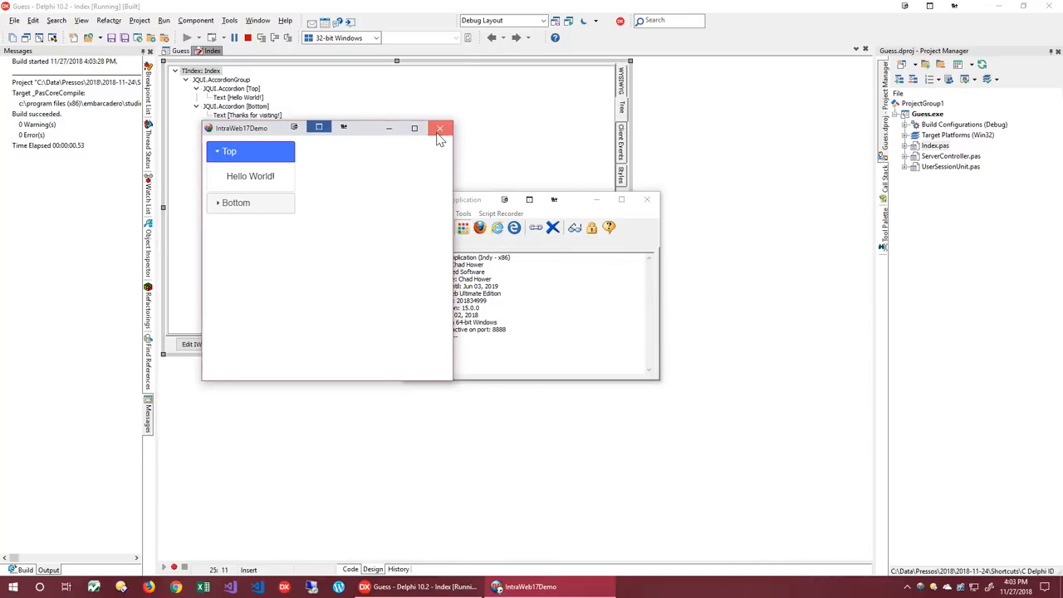
{"action": "left_click", "coordinate": [439, 128]}
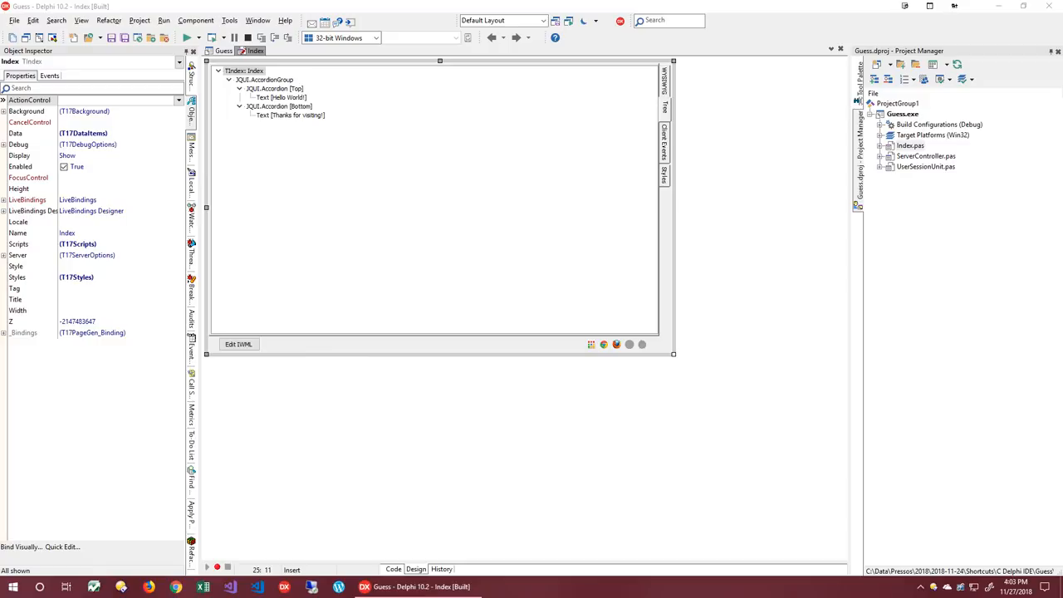
{"action": "mouse_move", "coordinate": [206, 148]}
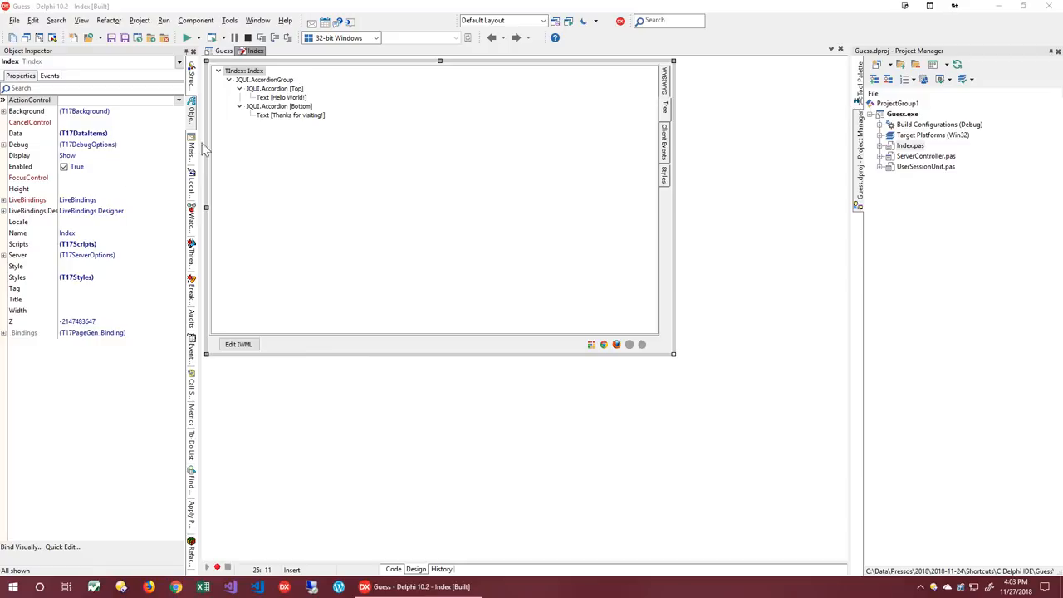
Step: Rename the Top panel's caption to 'Play' and delete its 'Hello World!' text item
{"action": "left_click", "coordinate": [274, 88]}
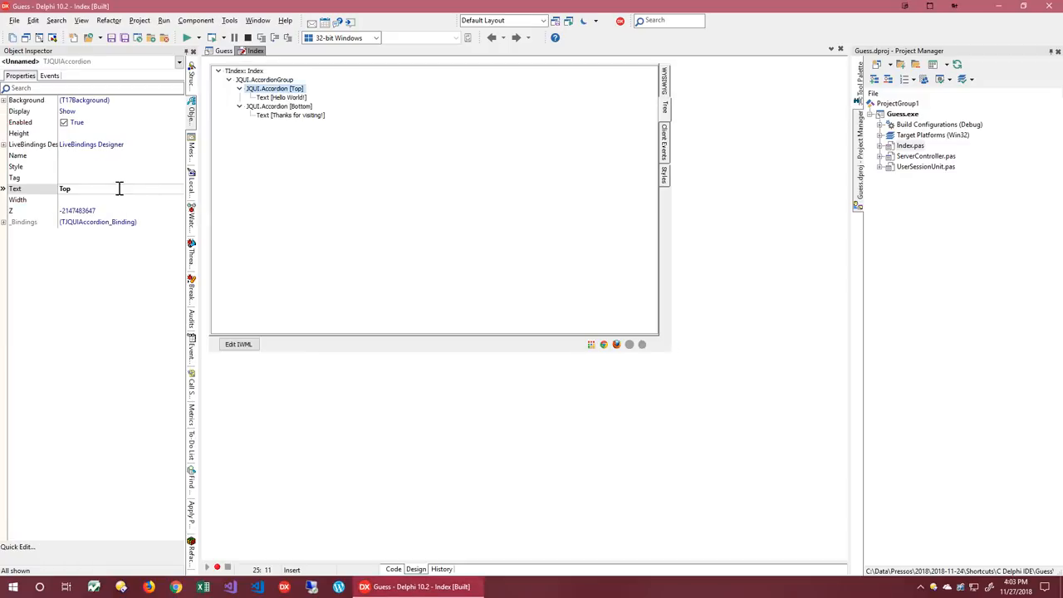
{"action": "type", "text": "Pkla"}
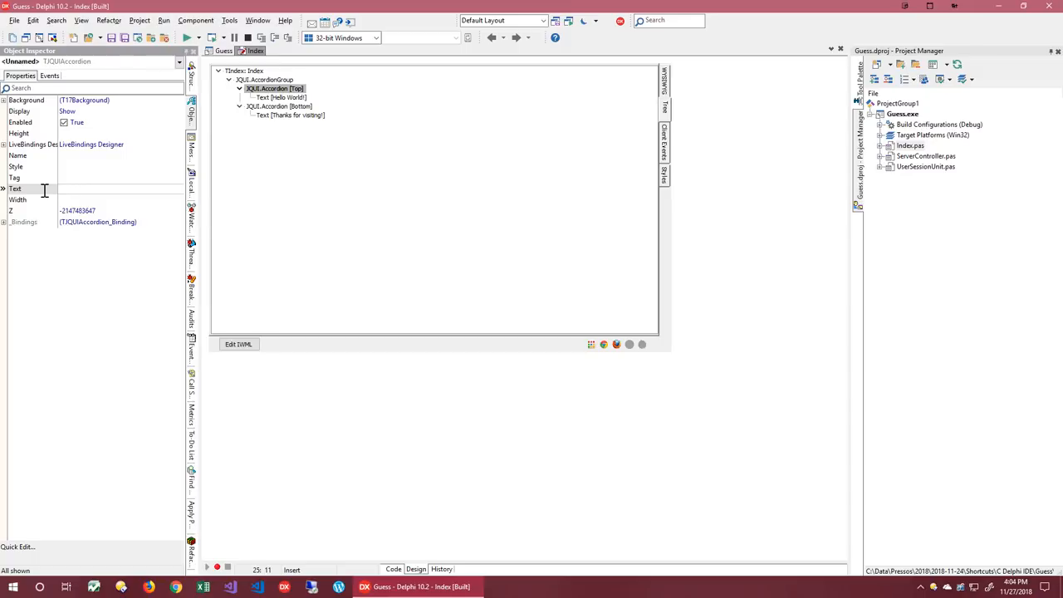
{"action": "type", "text": "Play"}
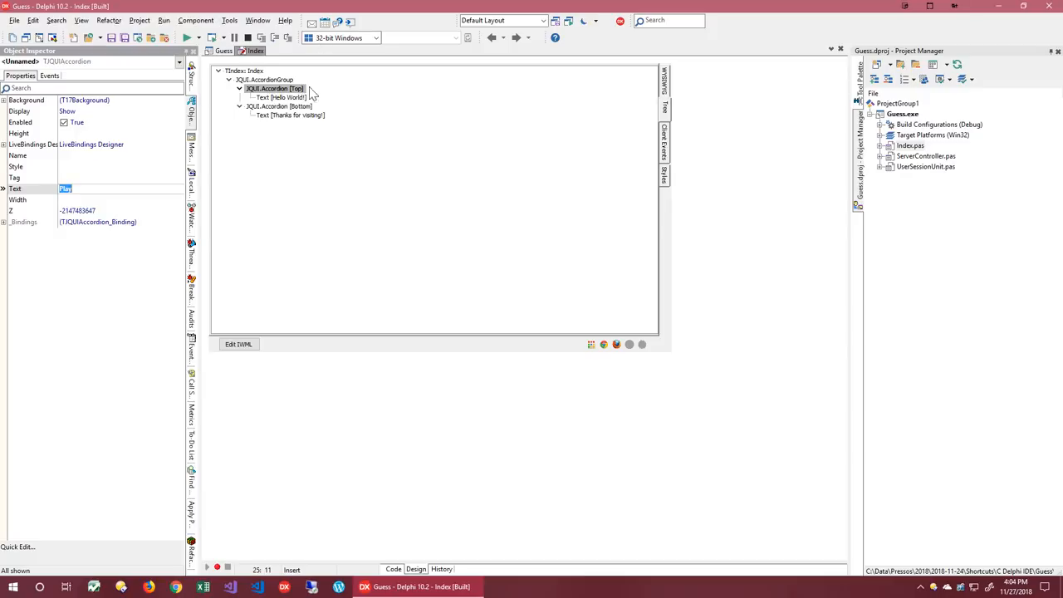
{"action": "right_click", "coordinate": [269, 97]}
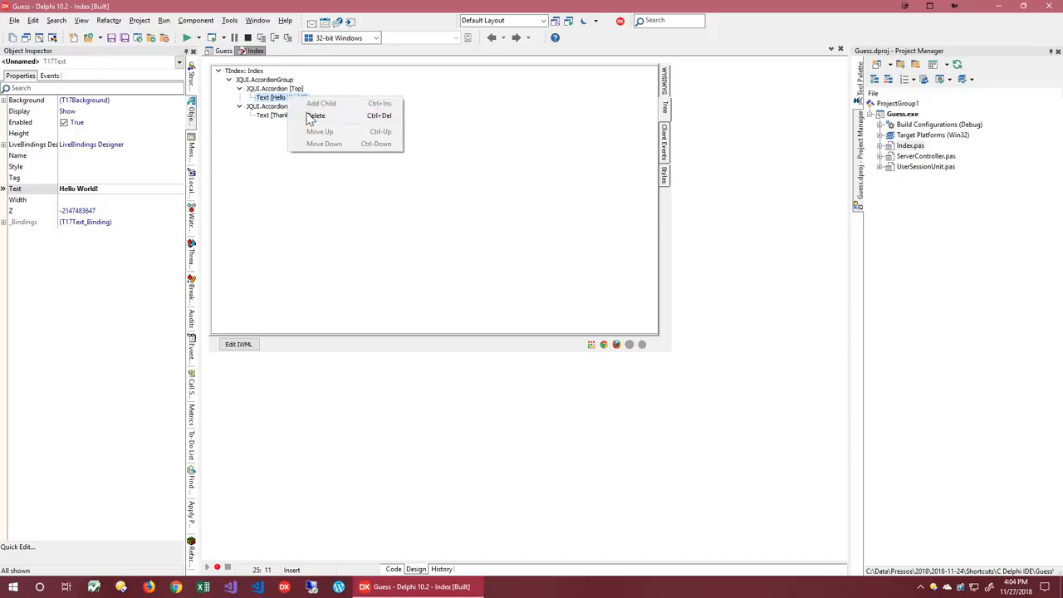
{"action": "left_click", "coordinate": [316, 115]}
{"action": "type", "text": "stack"}
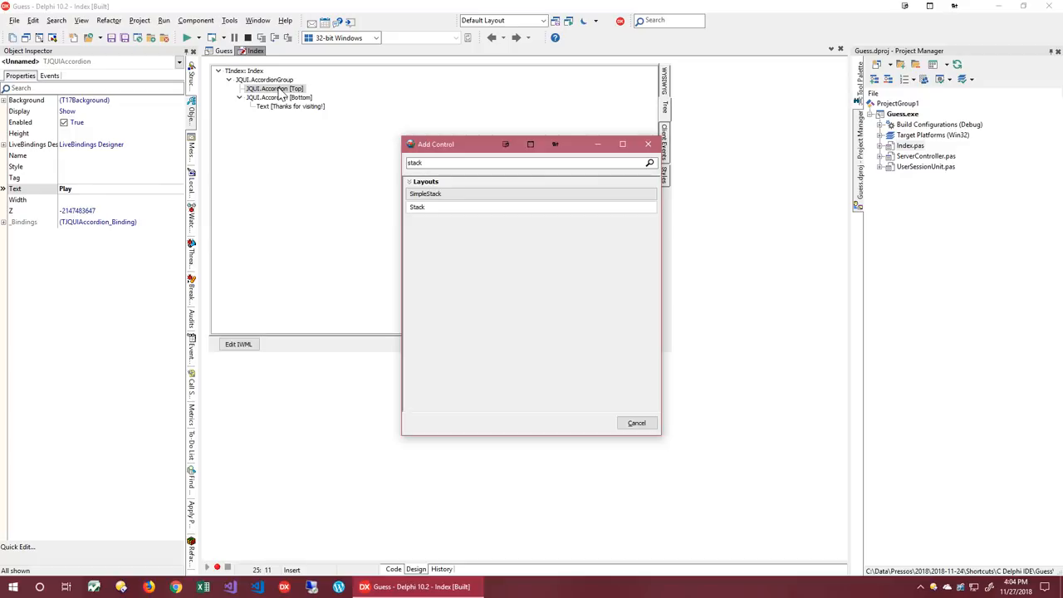
Step: Add a SimpleStack in the Play panel holding an Edit, two Texts and a Button
{"action": "double_click", "coordinate": [426, 192]}
{"action": "type", "text": "editt"}
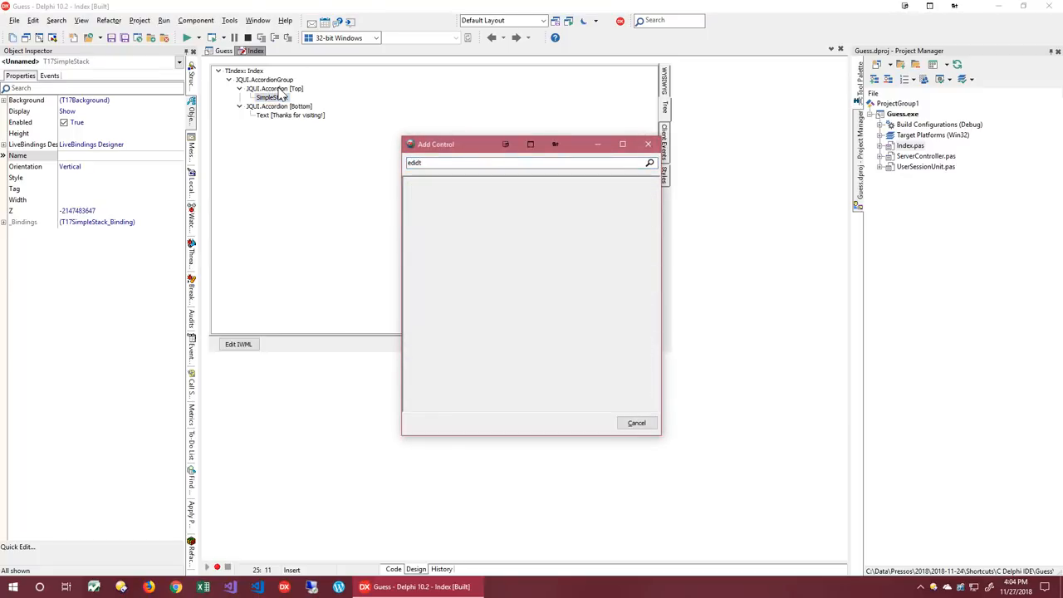
{"action": "key", "text": "BackSpace"}
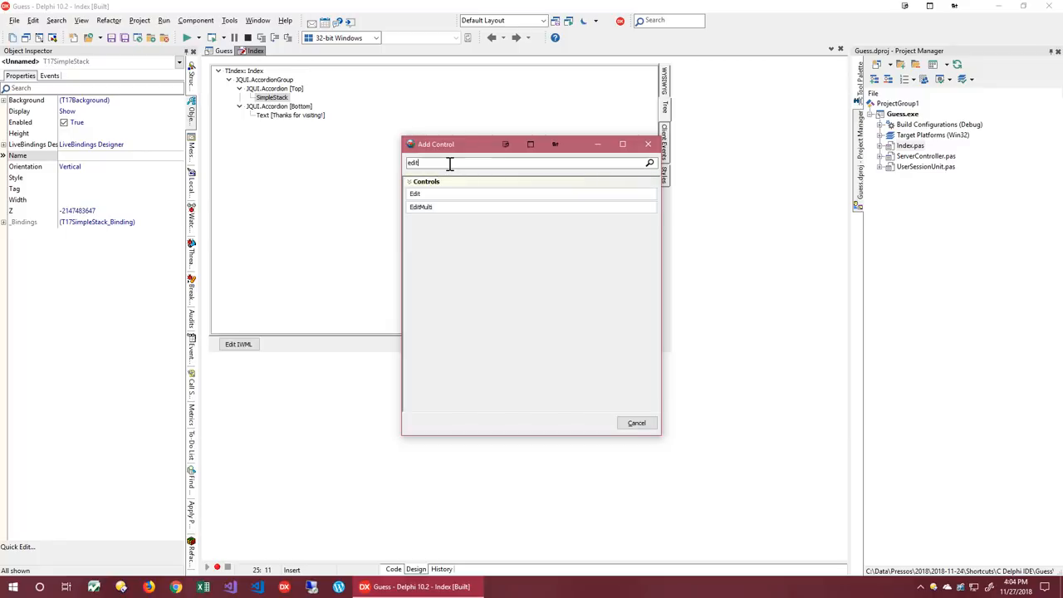
{"action": "double_click", "coordinate": [416, 193]}
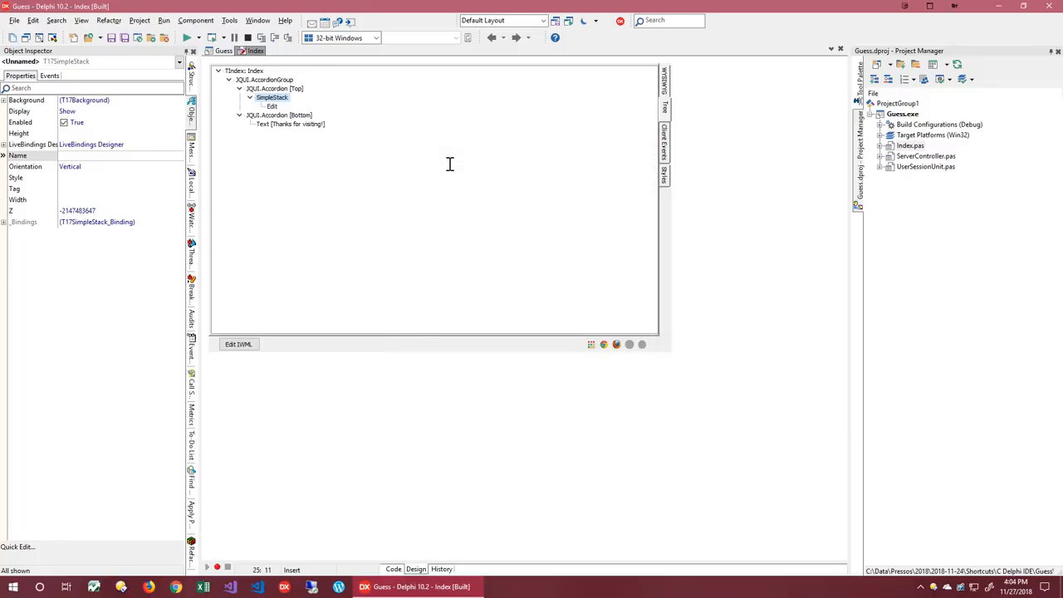
{"action": "type", "text": "text"}
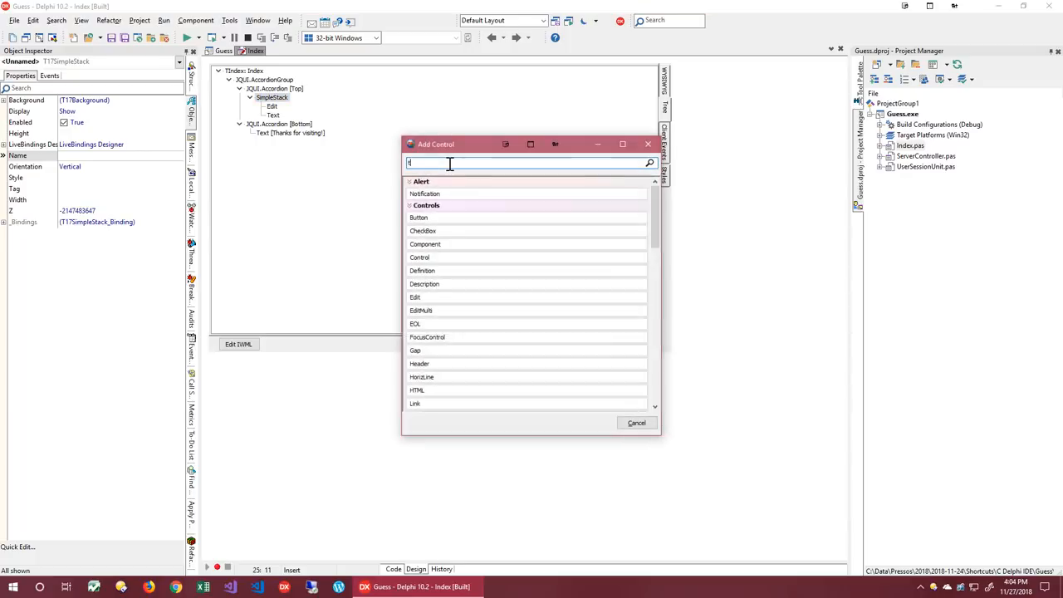
{"action": "type", "text": "ex"}
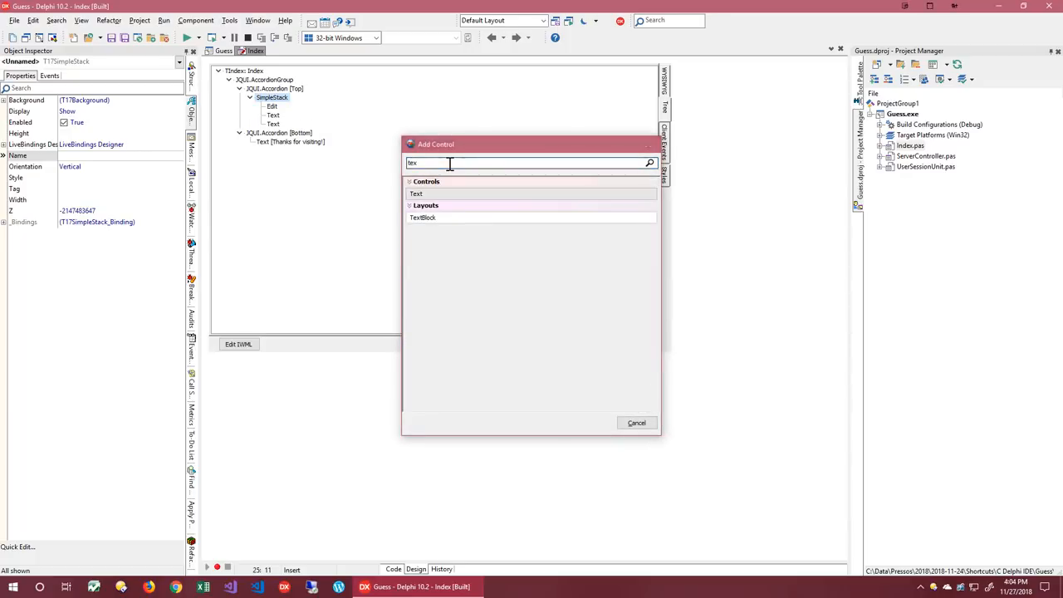
{"action": "type", "text": "but"}
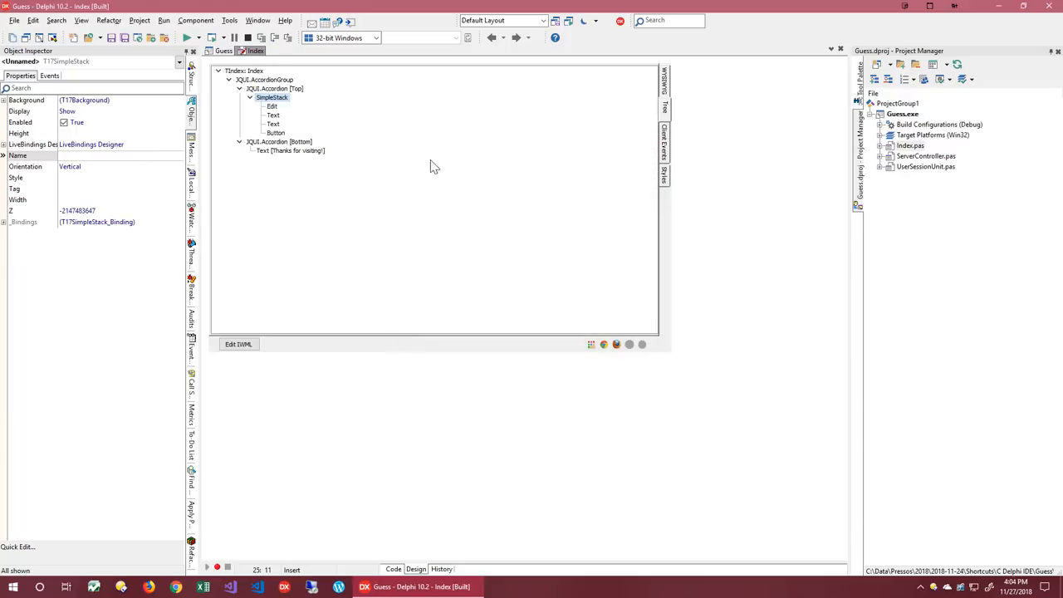
Step: Name the controls GuessEdit, MsgText, CountText and GuessButton, captioning the button 'Guess'
{"action": "left_click", "coordinate": [272, 106]}
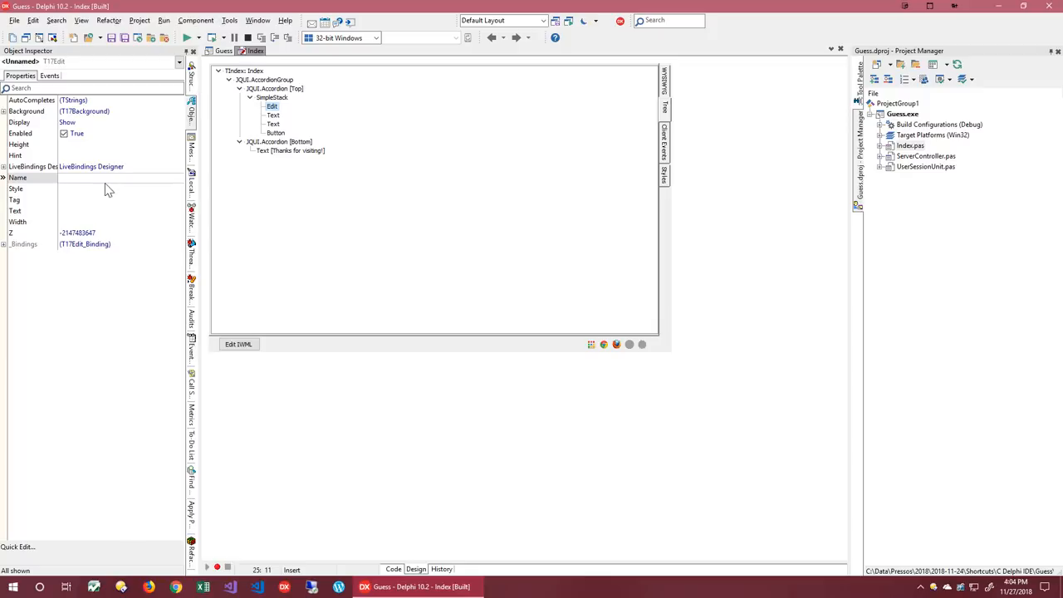
{"action": "type", "text": "GuessEdit"}
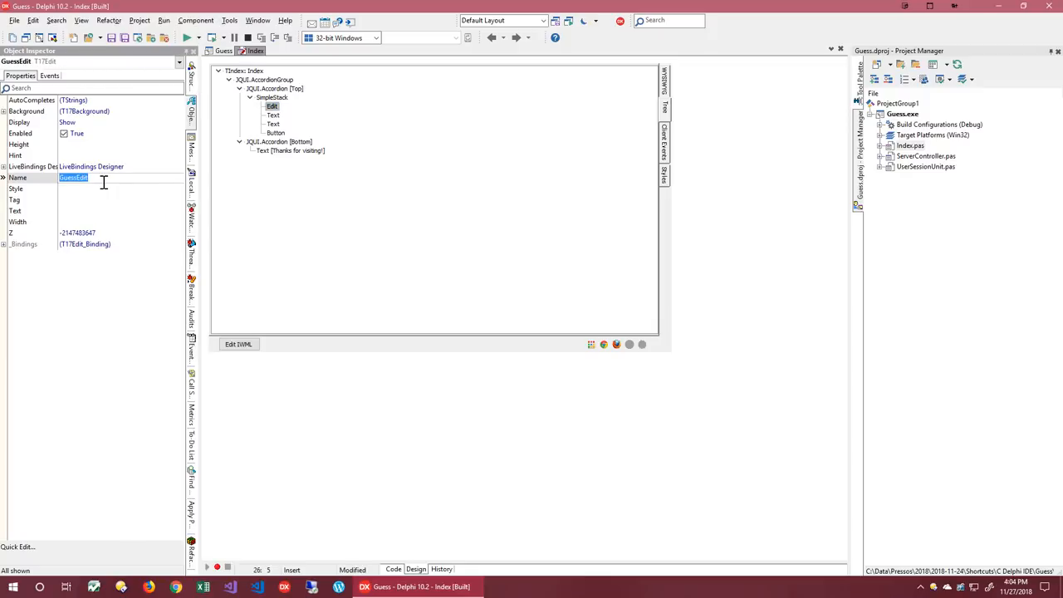
{"action": "left_click", "coordinate": [272, 114]}
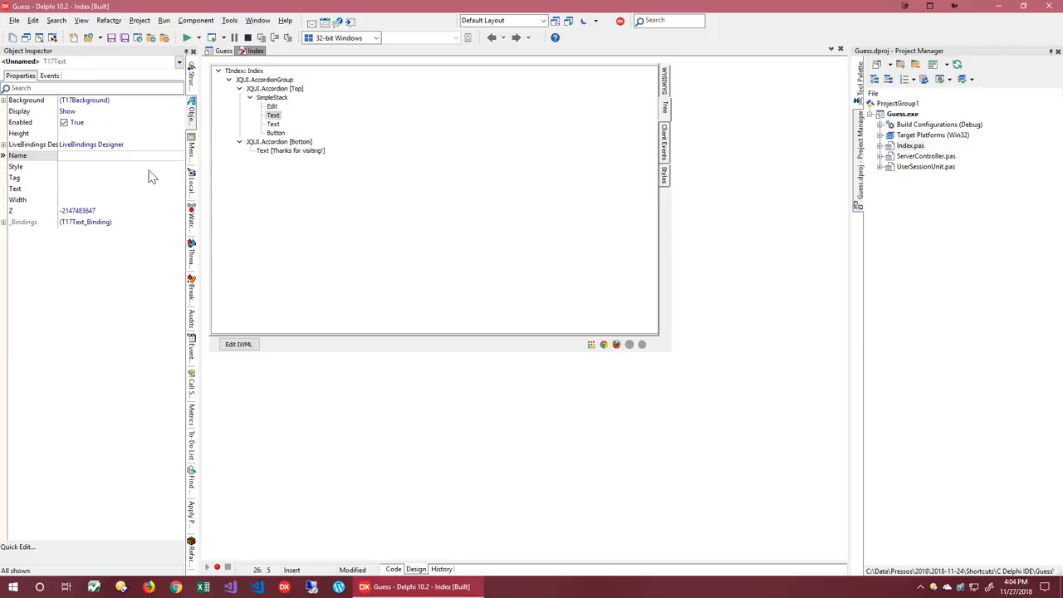
{"action": "type", "text": "Ms"}
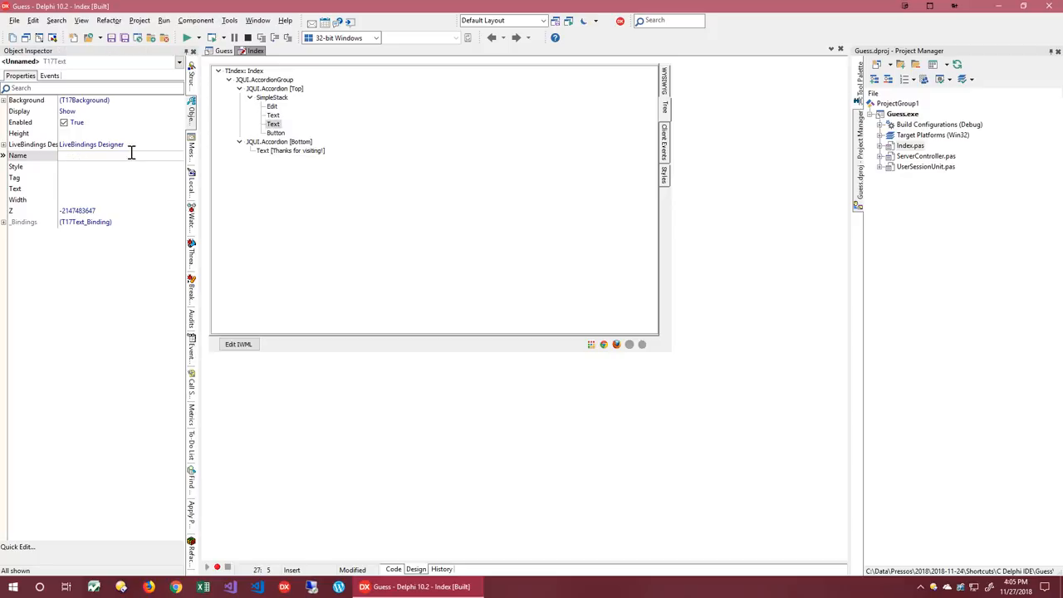
{"action": "type", "text": "Copu"}
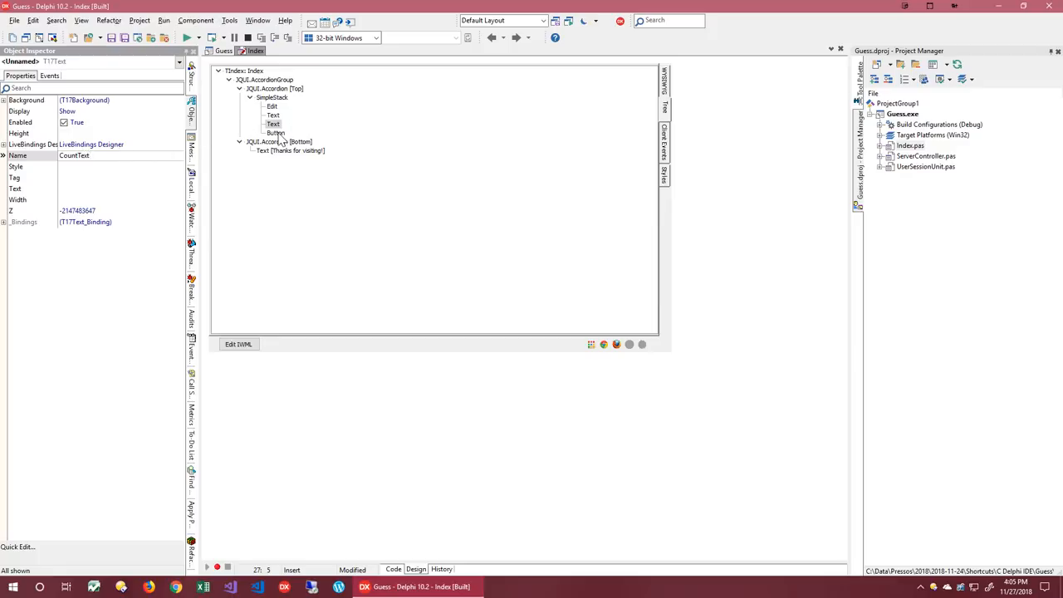
{"action": "left_click", "coordinate": [276, 133]}
{"action": "type", "text": "Guess"}
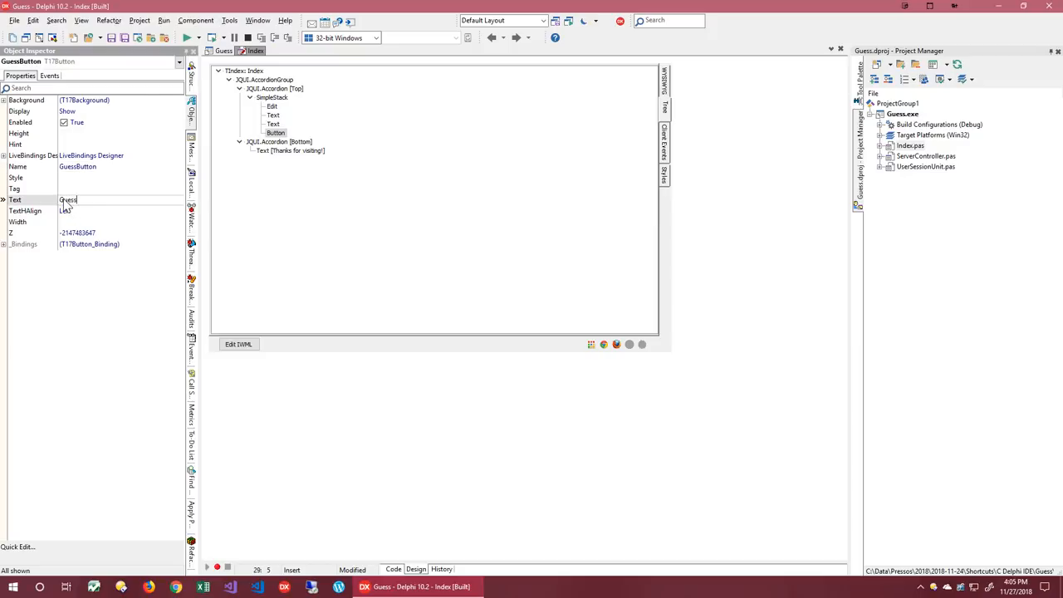
{"action": "double_click", "coordinate": [69, 199]}
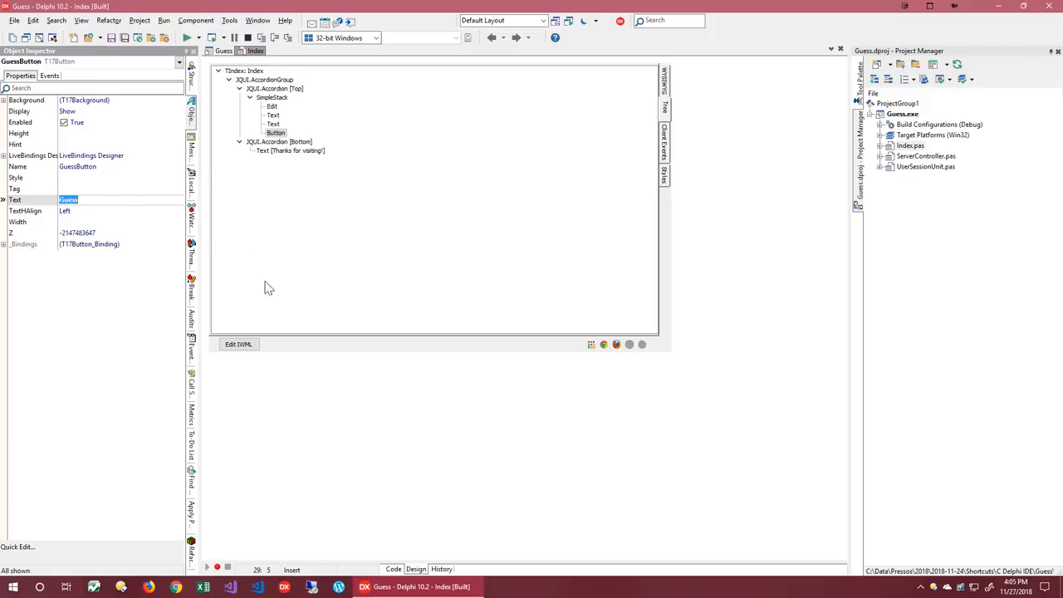
{"action": "left_click", "coordinate": [240, 344]}
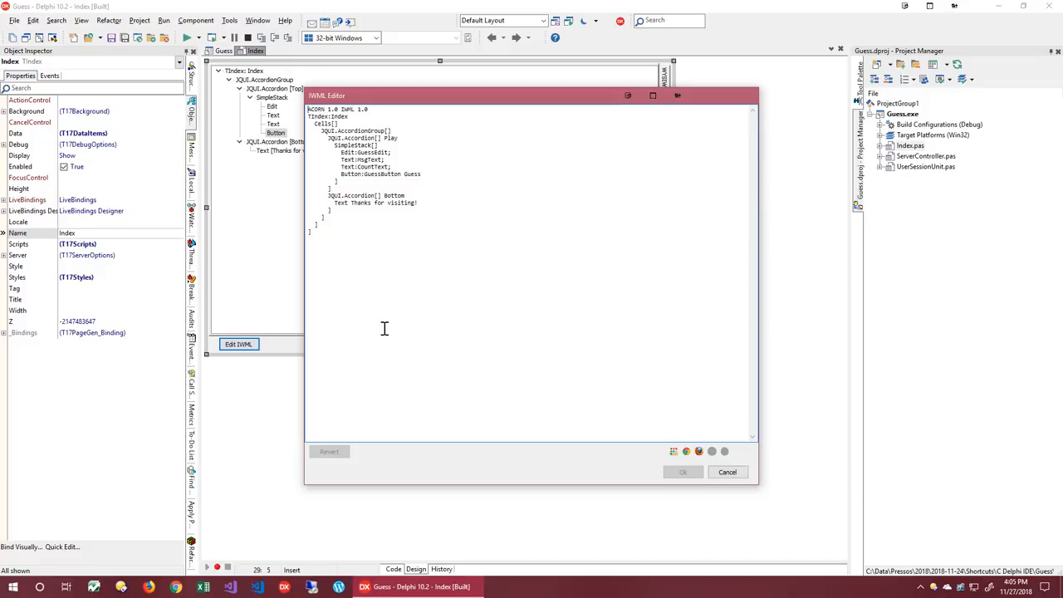
{"action": "mouse_move", "coordinate": [727, 472]}
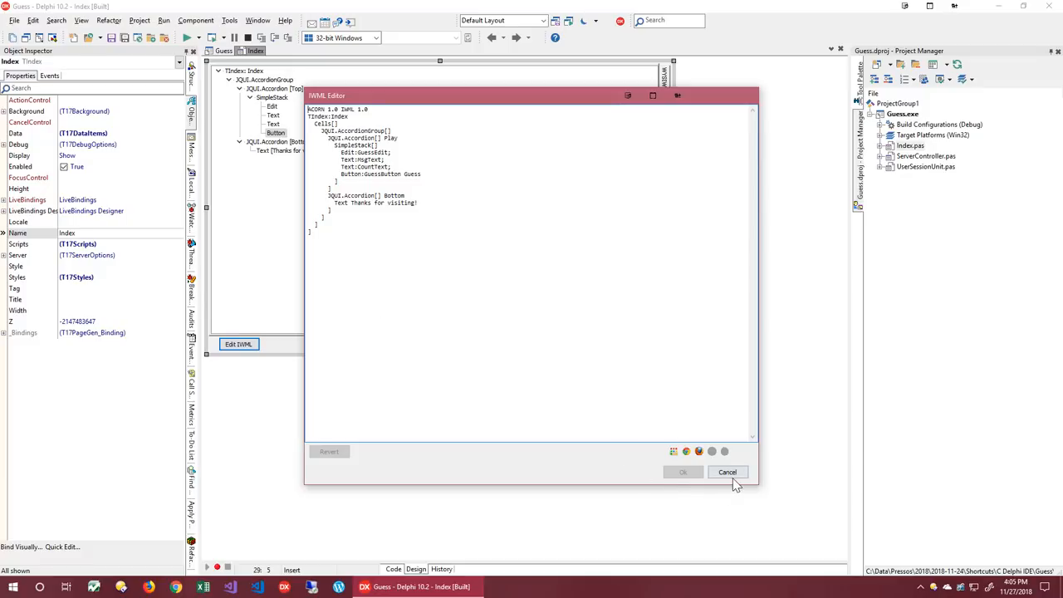
{"action": "left_click", "coordinate": [728, 472]}
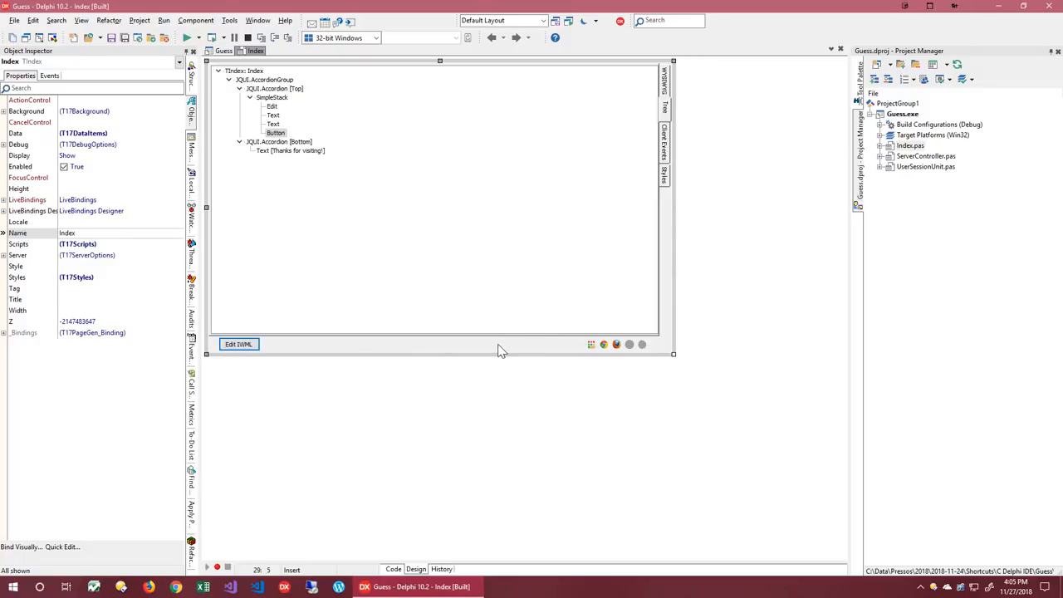
Step: Declare private fields _GuessCount: Integer and _MagicNo: Integer in the TIndex page class
{"action": "left_click", "coordinate": [394, 568]}
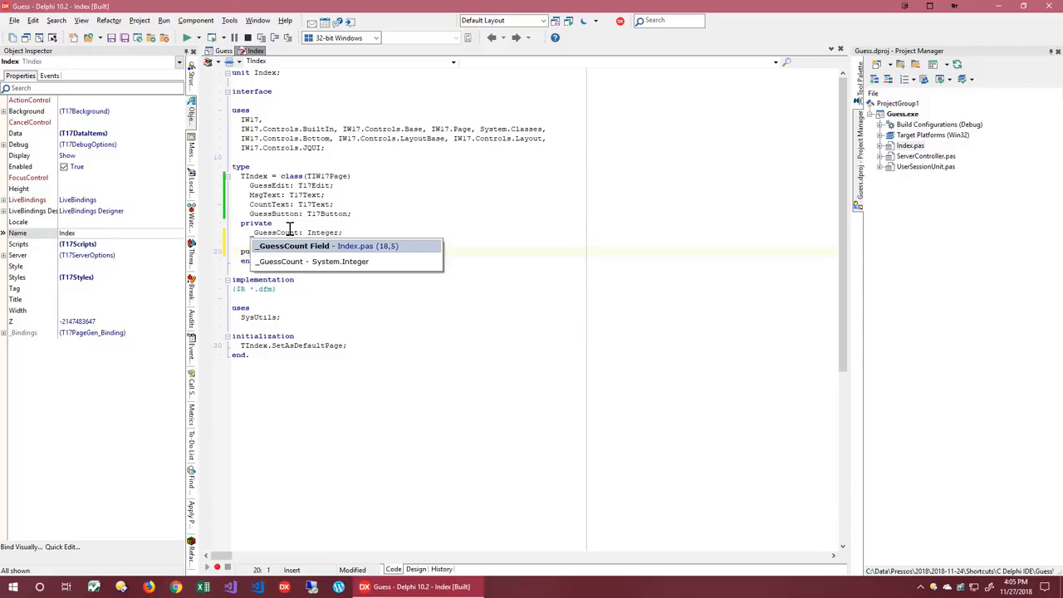
{"action": "mouse_move", "coordinate": [163, 246]}
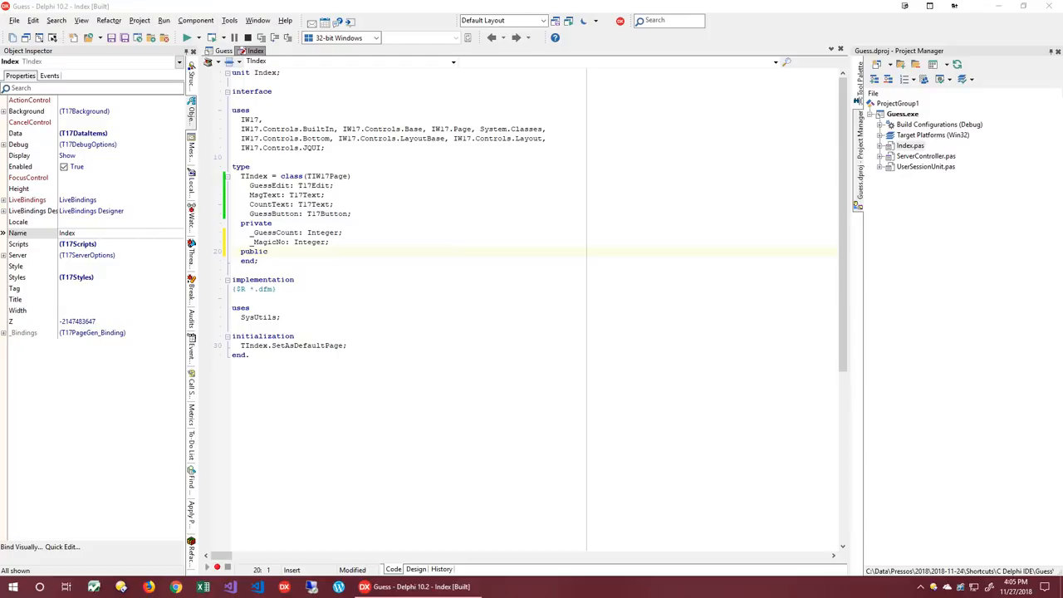
{"action": "left_click", "coordinate": [379, 233]}
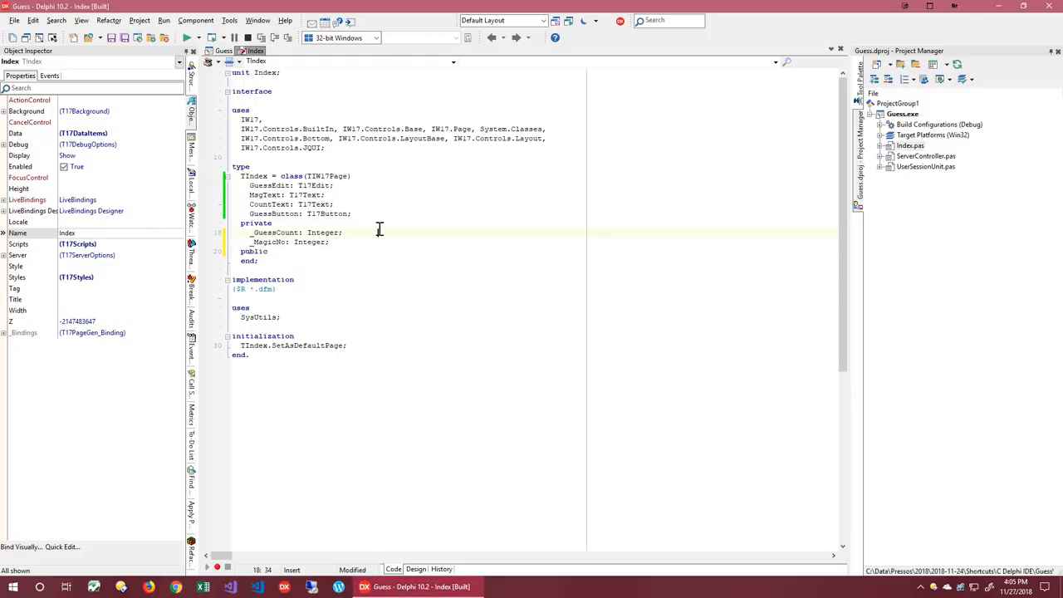
{"action": "left_click", "coordinate": [415, 568]}
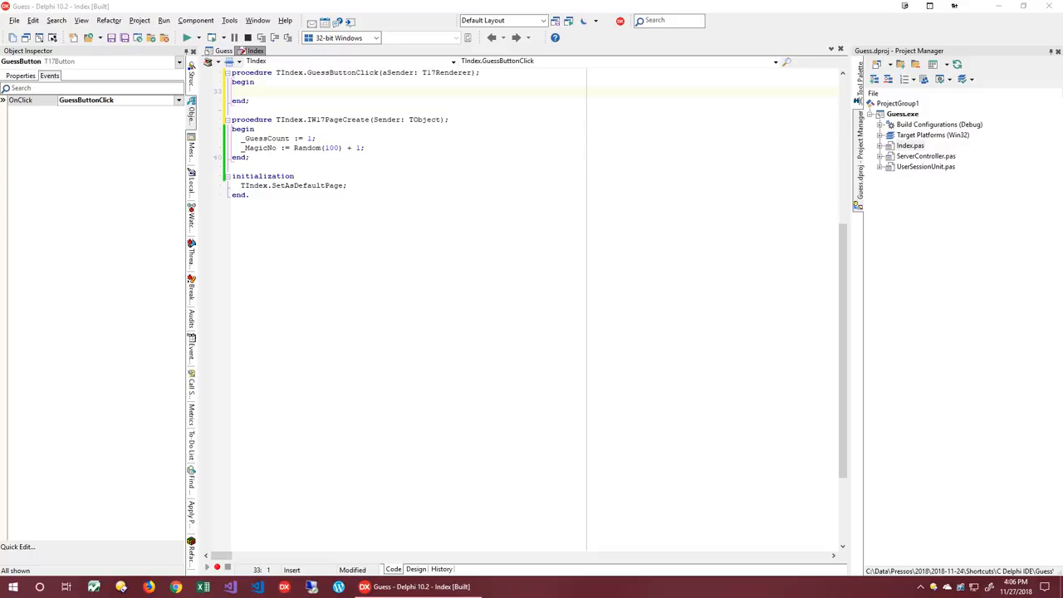
{"action": "mouse_move", "coordinate": [279, 96]}
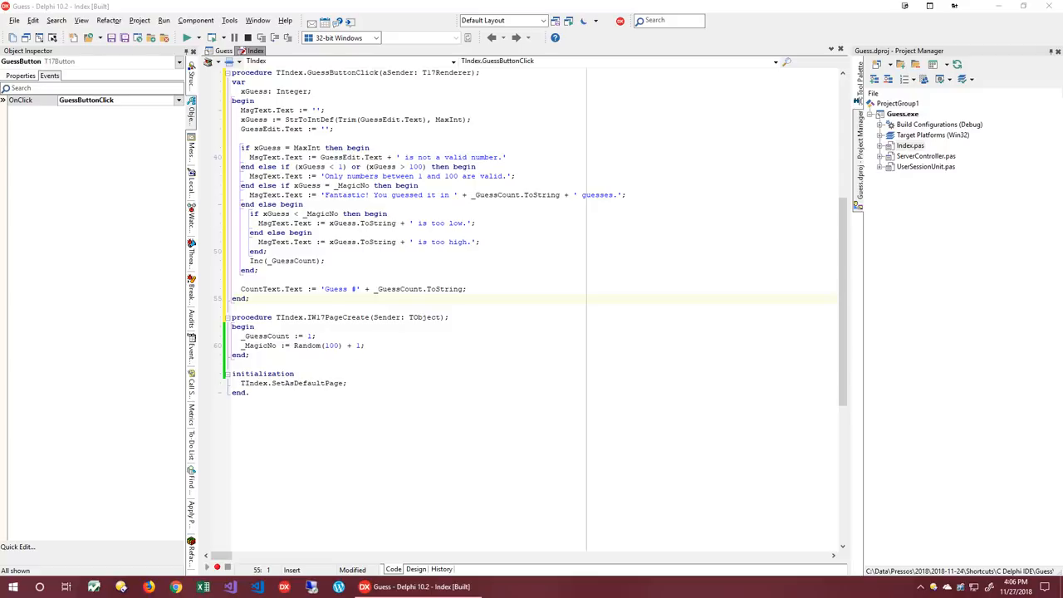
{"action": "mouse_move", "coordinate": [341, 409]}
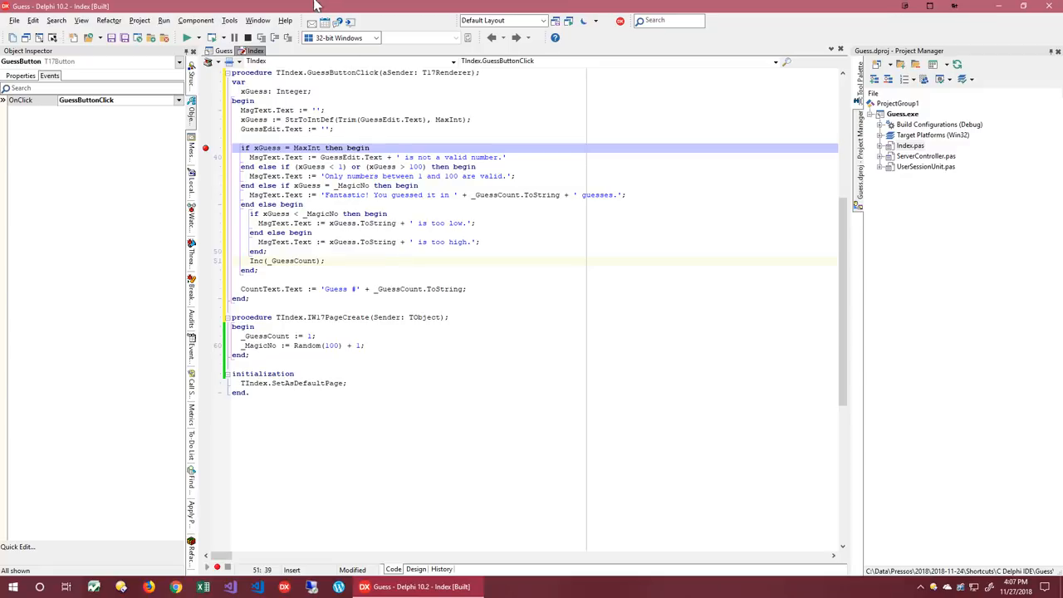
Step: Run the finished guess-number server application in the debugger
{"action": "left_click", "coordinate": [188, 36]}
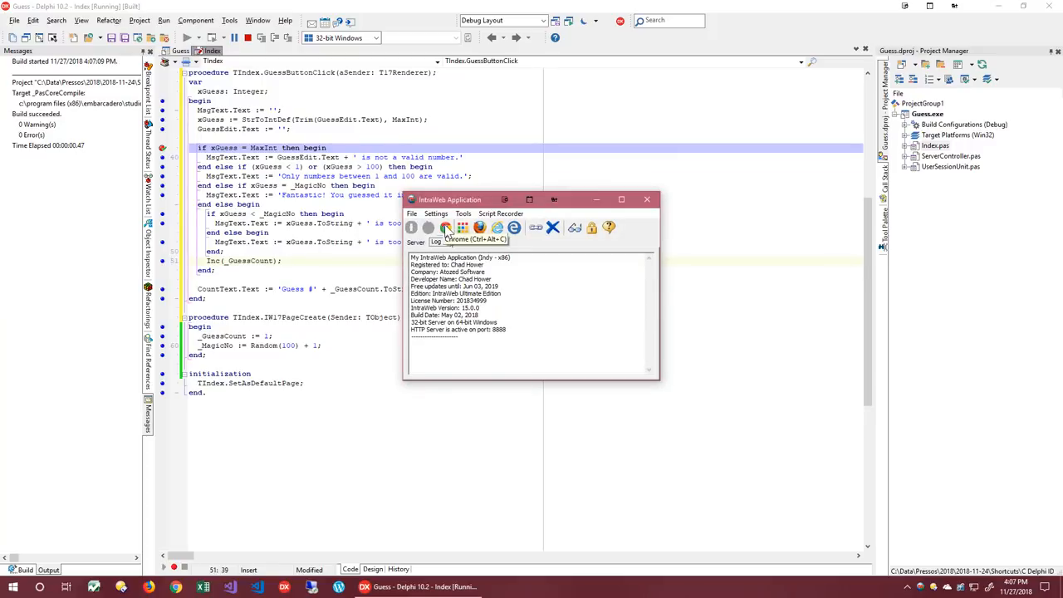
Step: Launch the app page from the IntraWeb server window, enter 55 and submit it, hitting the GuessButton breakpoint
{"action": "left_click", "coordinate": [445, 227]}
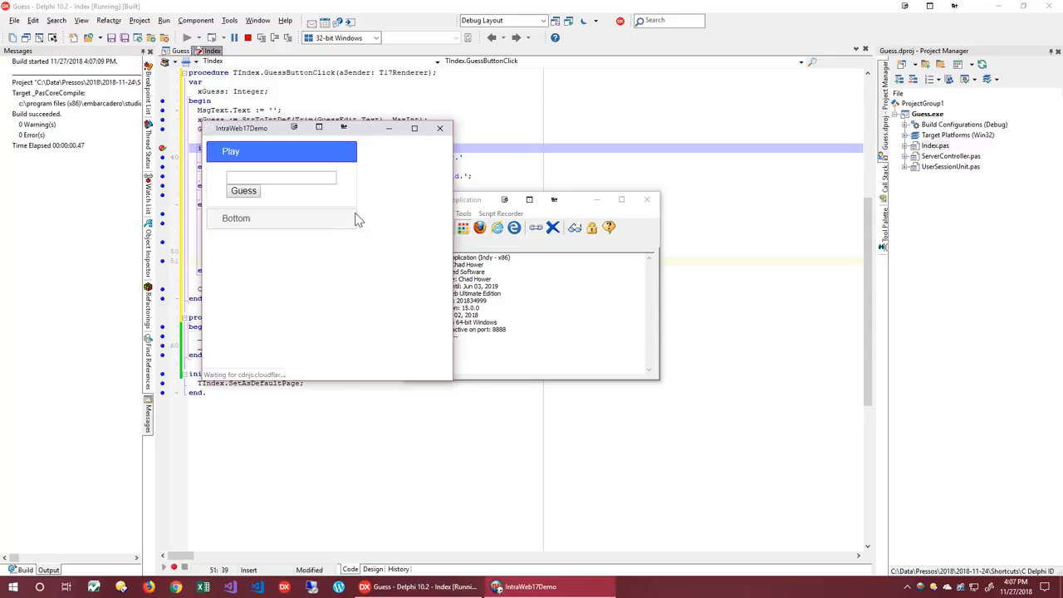
{"action": "type", "text": "55"}
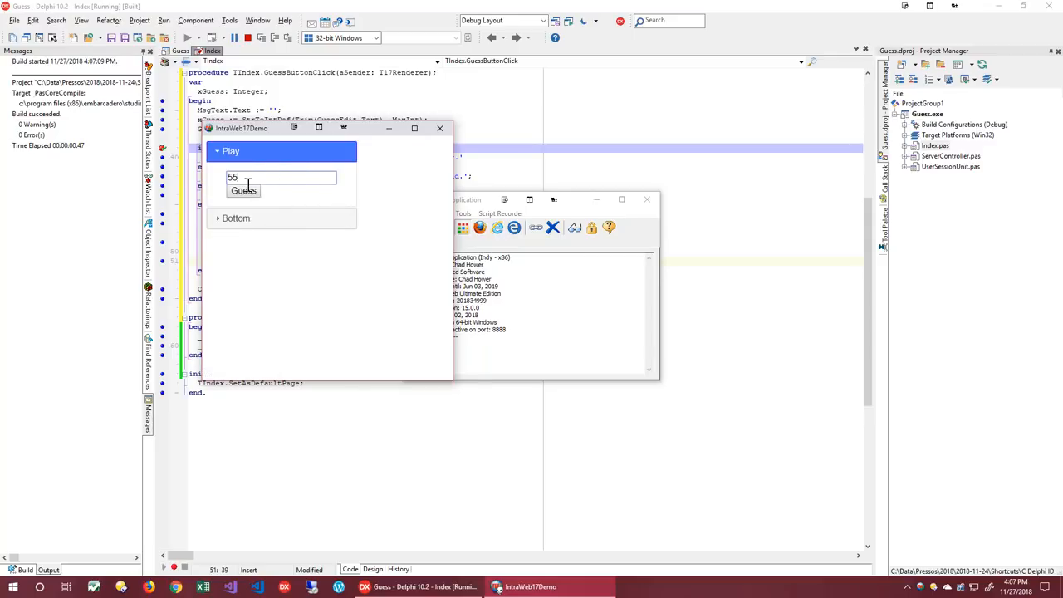
{"action": "left_click", "coordinate": [242, 192]}
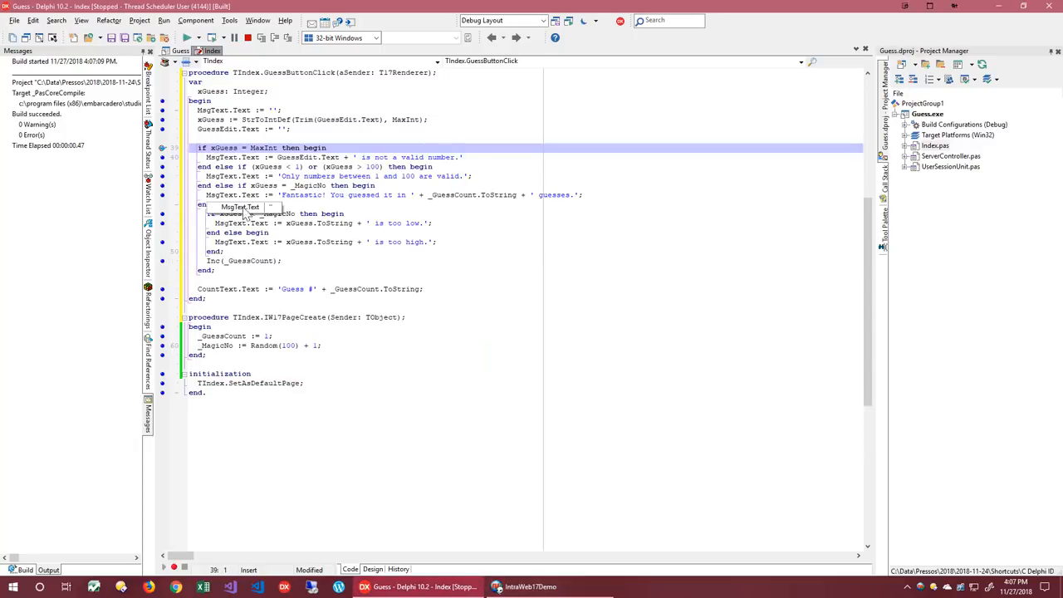
{"action": "mouse_move", "coordinate": [218, 344]}
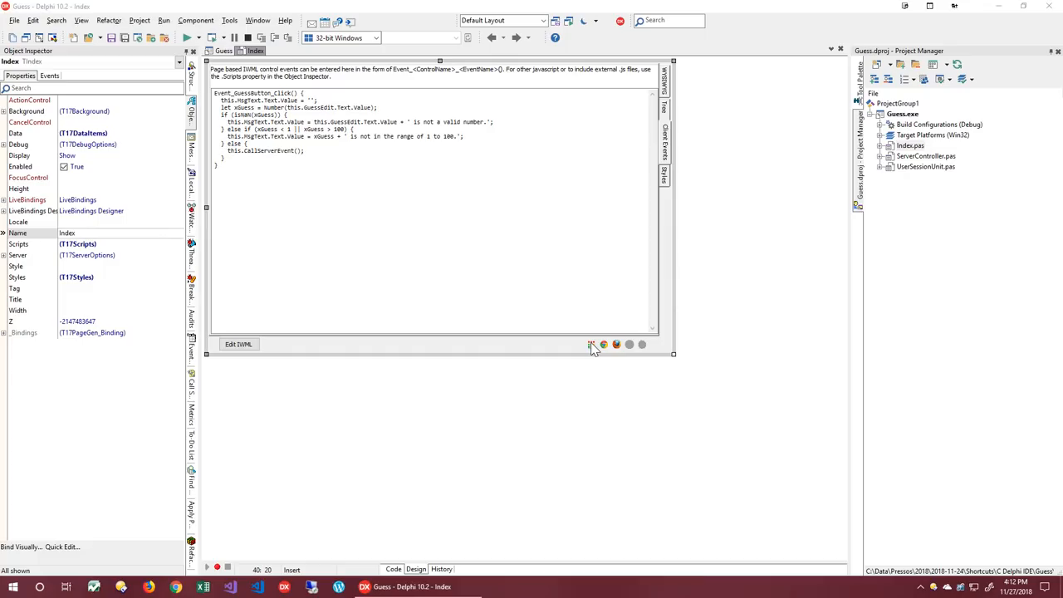
Step: Preview the page, verify a nonsense guess gives the not-a-valid-number message, then close the preview
{"action": "left_click", "coordinate": [186, 37]}
{"action": "type", "text": "asdfsdf"}
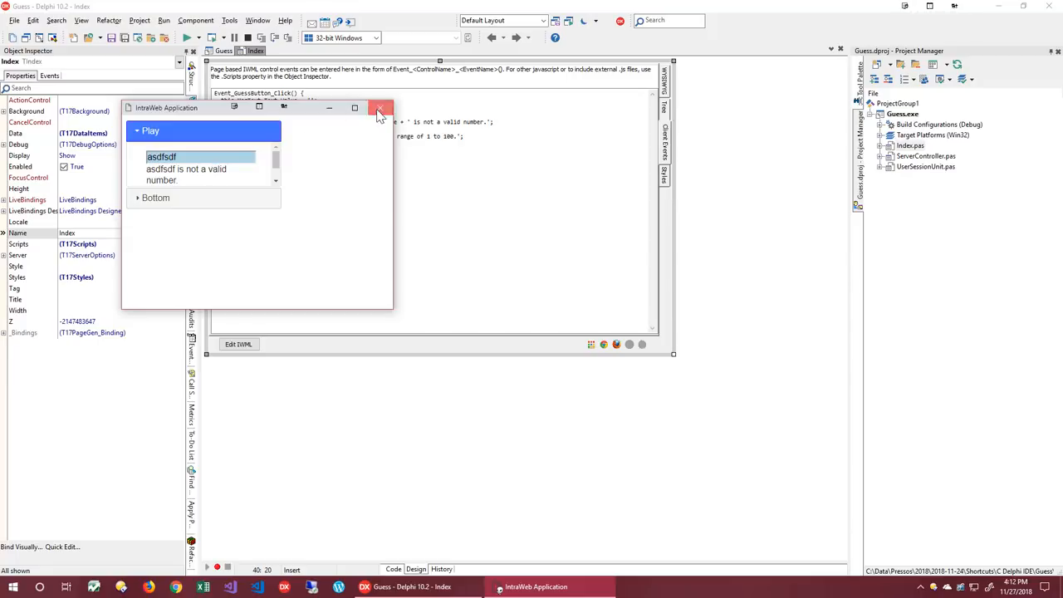
{"action": "left_click", "coordinate": [381, 108]}
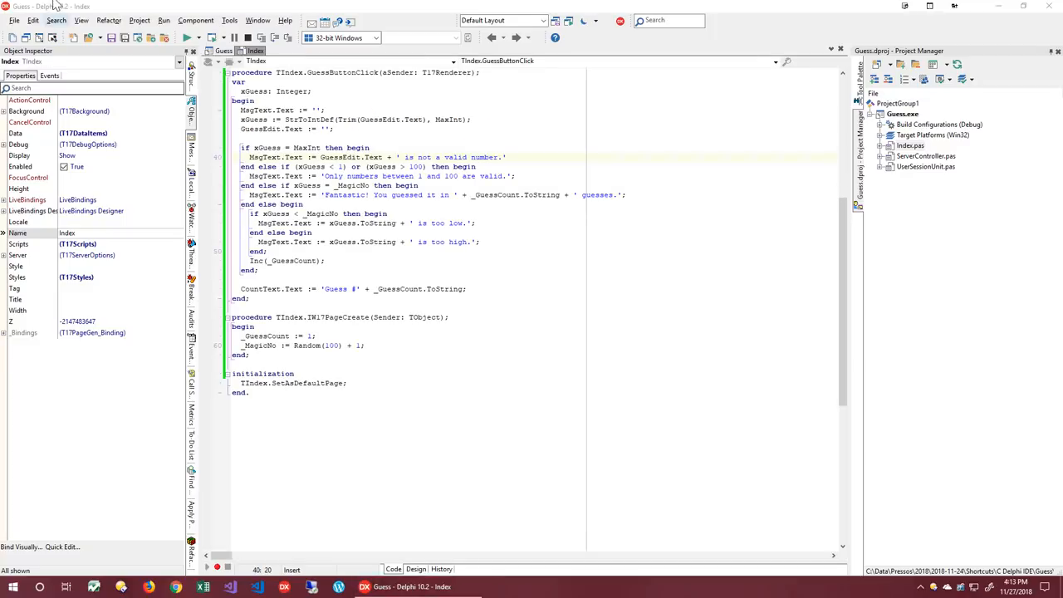
Step: Create a new IntraWeb form (Unit1) from File > New > Other > IntraWeb > New Form
{"action": "left_click", "coordinate": [13, 20]}
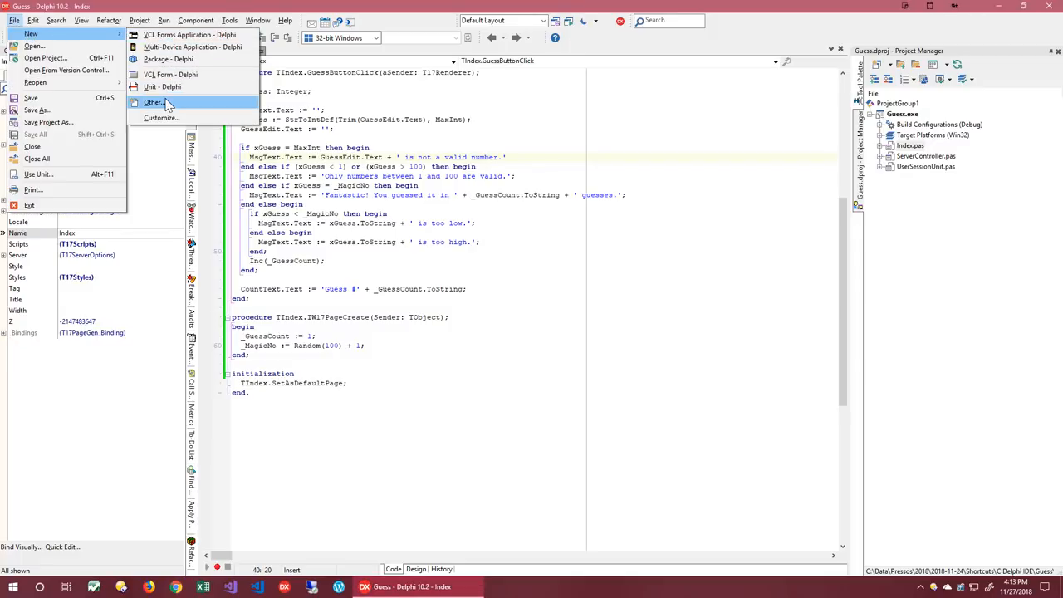
{"action": "left_click", "coordinate": [152, 103]}
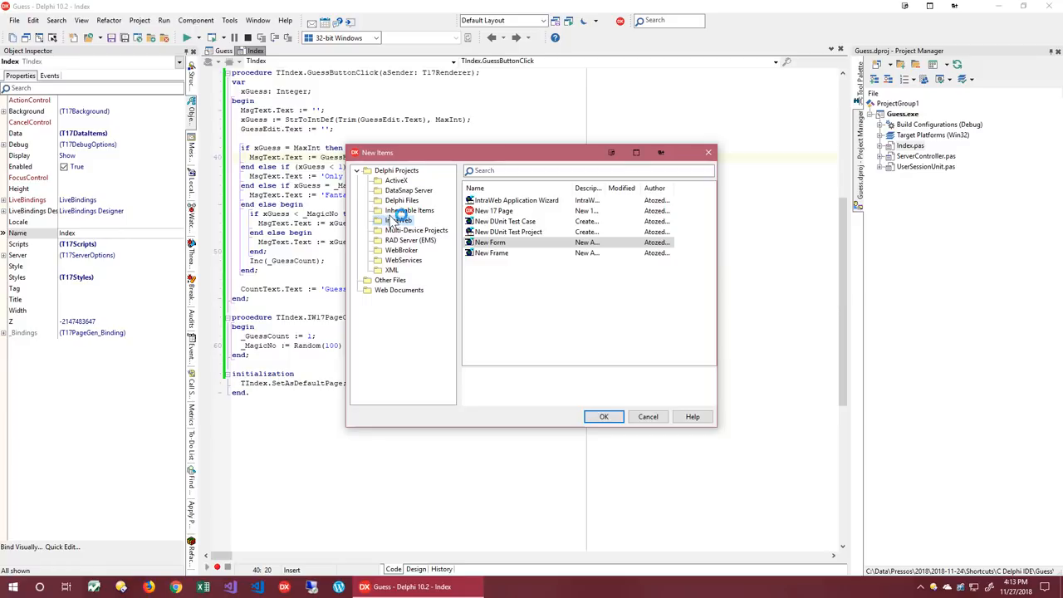
{"action": "left_click", "coordinate": [399, 220]}
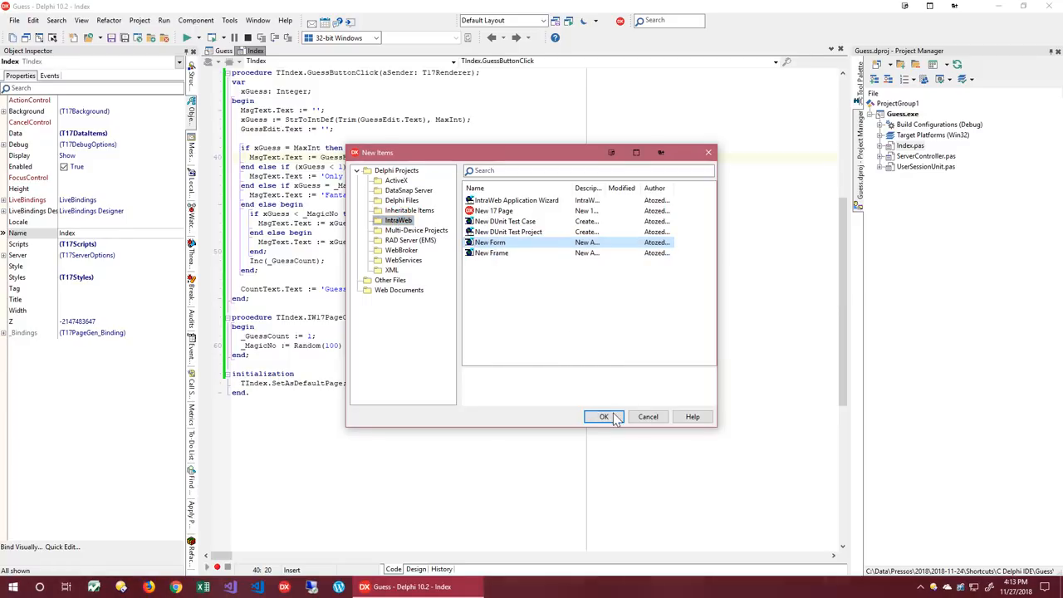
{"action": "left_click", "coordinate": [605, 415]}
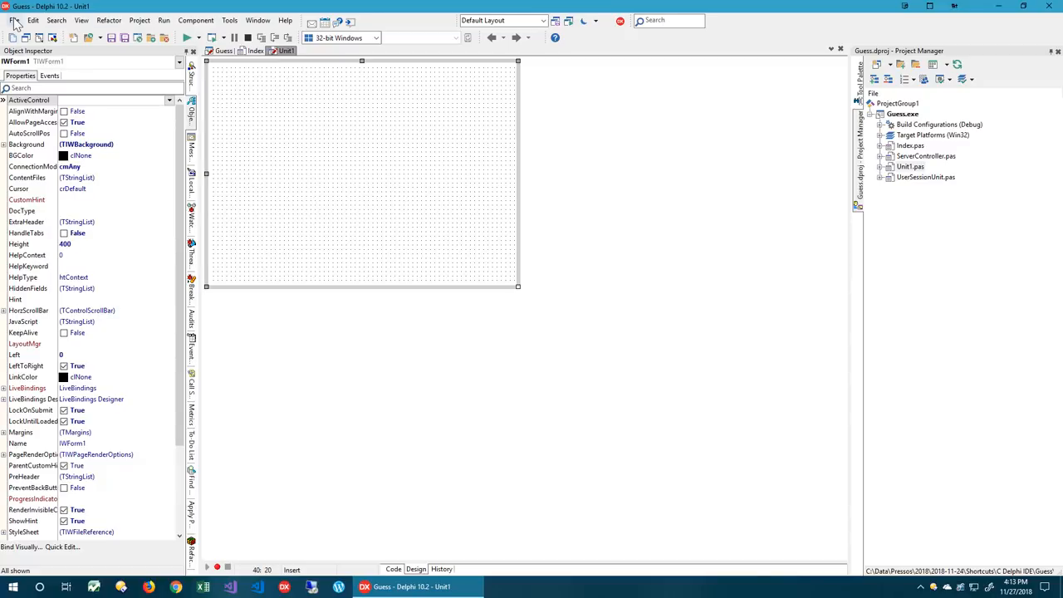
Step: Reopen the New Items dialog and cancel it without adding anything
{"action": "left_click", "coordinate": [13, 20]}
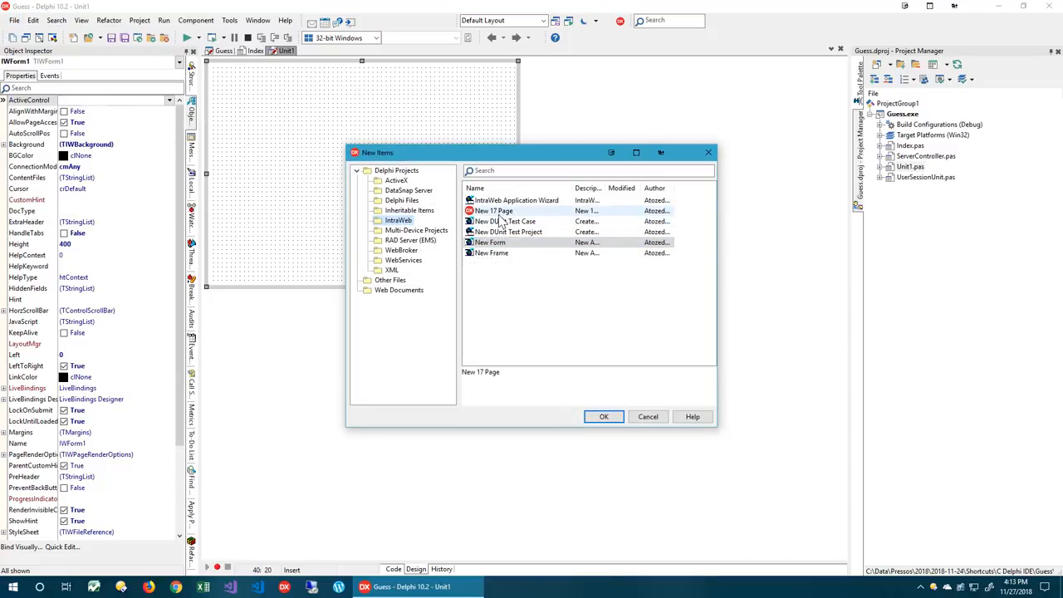
{"action": "left_click", "coordinate": [515, 200]}
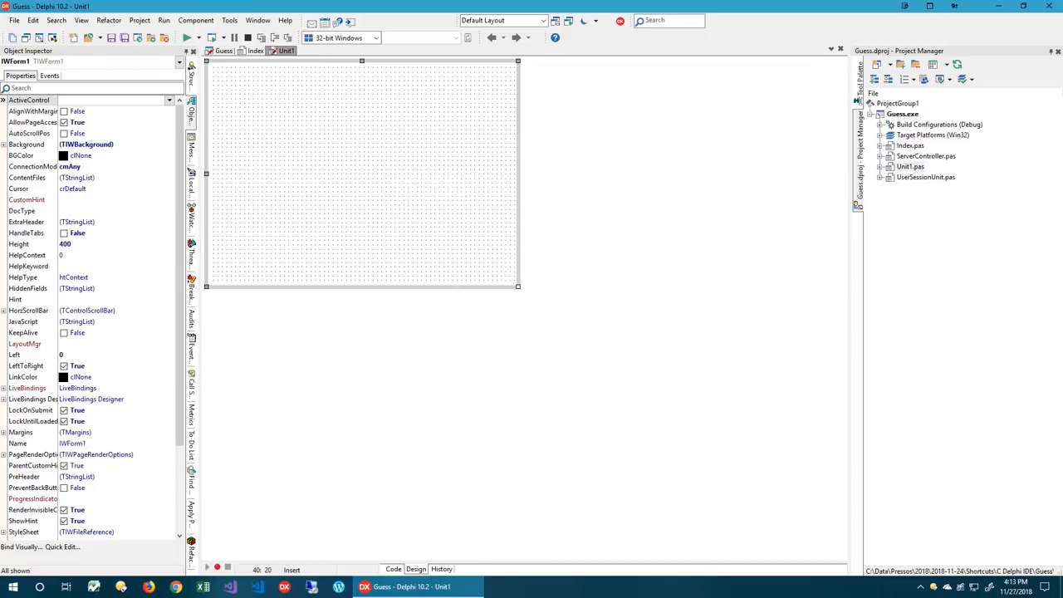
{"action": "mouse_move", "coordinate": [395, 164]}
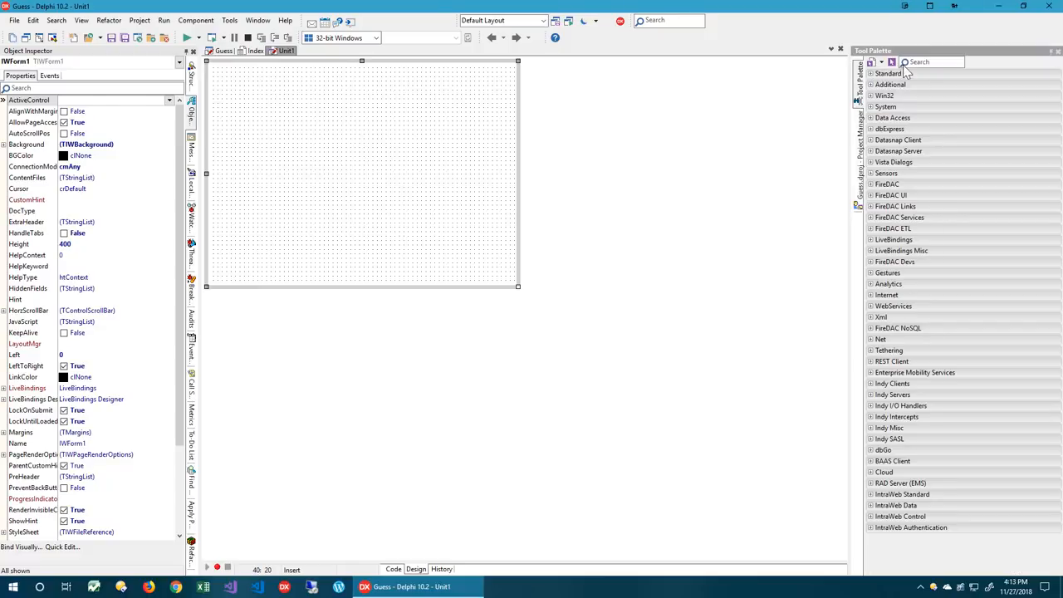
Step: Filter the Tool Palette for IW and drop an IWLabel and an IWButton onto the new form
{"action": "type", "text": "IW"}
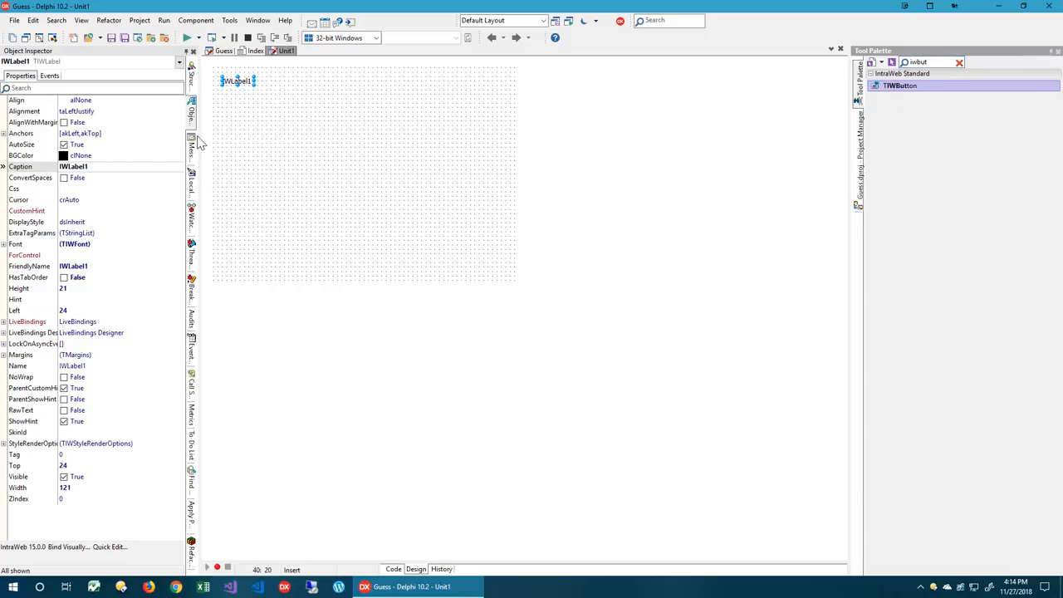
{"action": "double_click", "coordinate": [900, 85]}
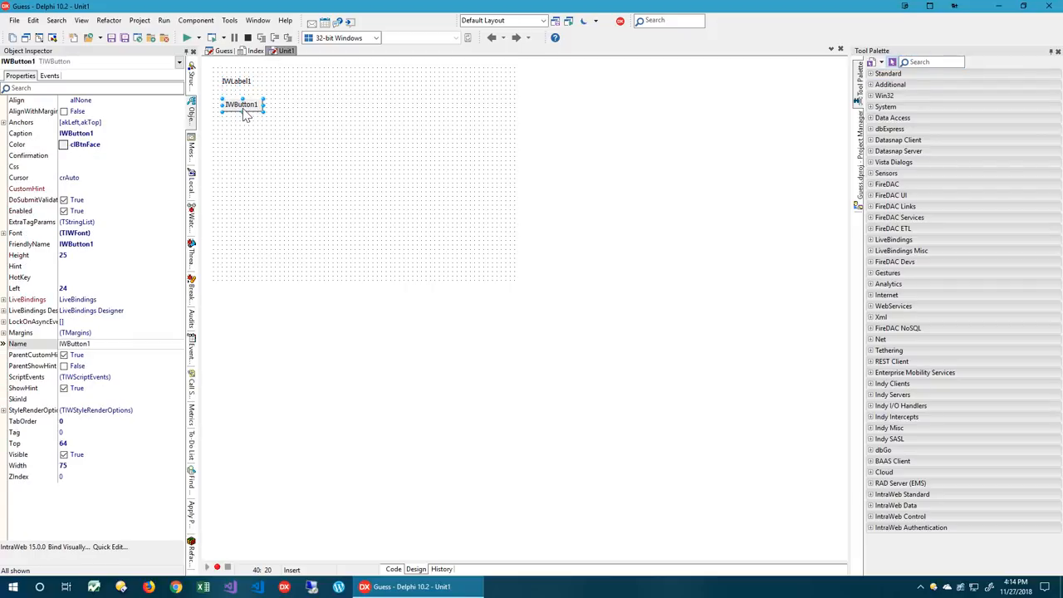
Step: Set the label caption to "I am IntraWeb 15!" and the button caption to "Make me 17!"
{"action": "left_click", "coordinate": [237, 80]}
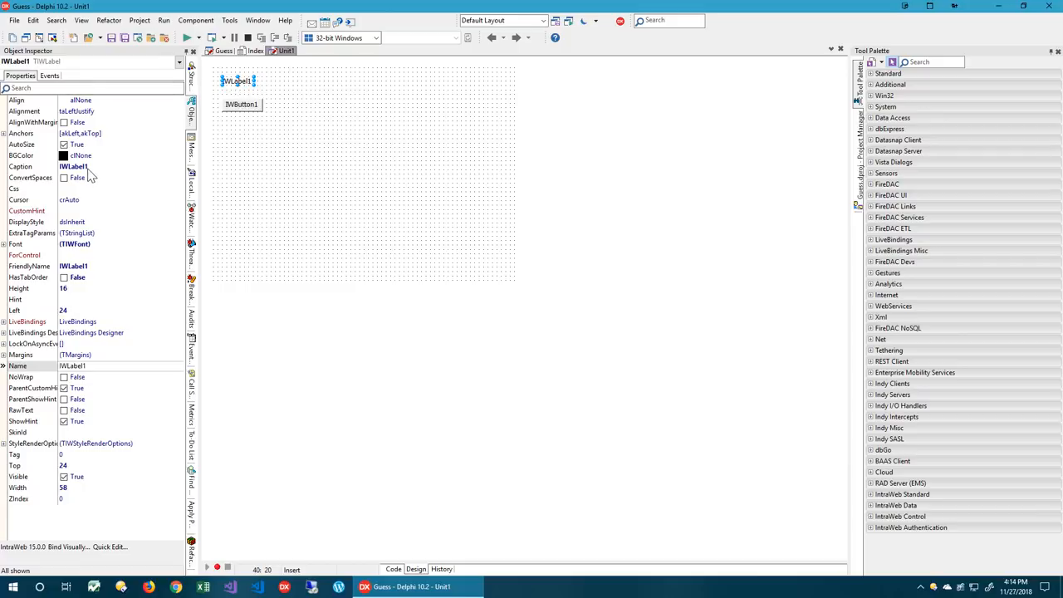
{"action": "type", "text": "I am l"}
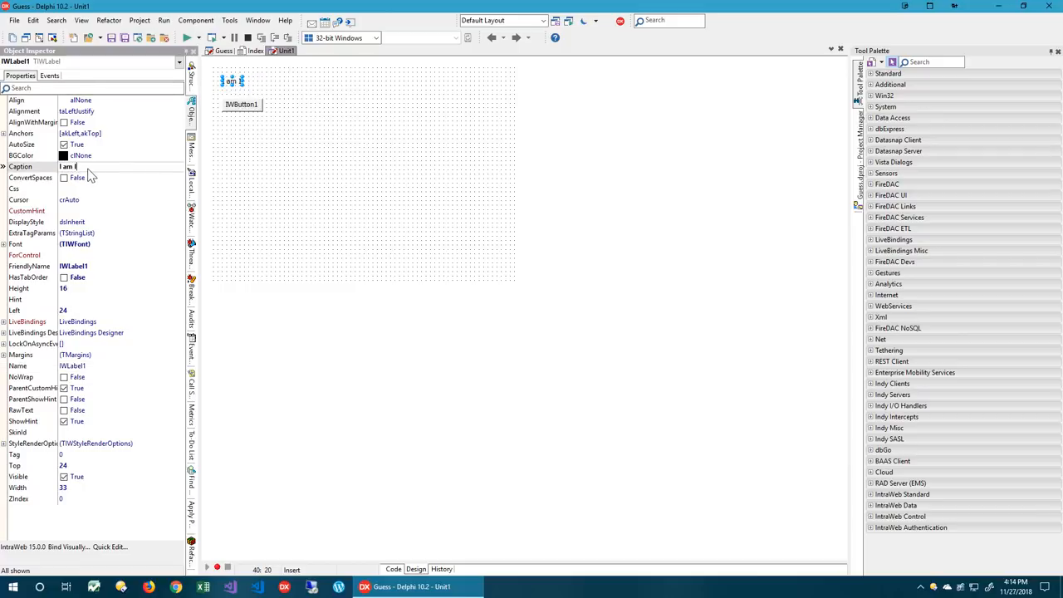
{"action": "type", "text": "ntraWeb 15!"}
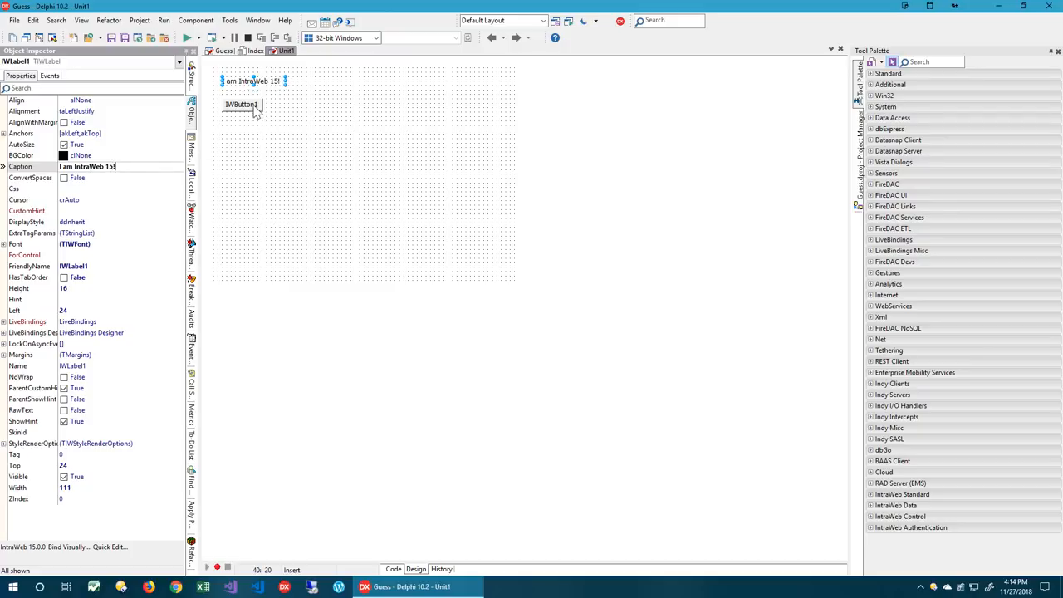
{"action": "left_click", "coordinate": [241, 103]}
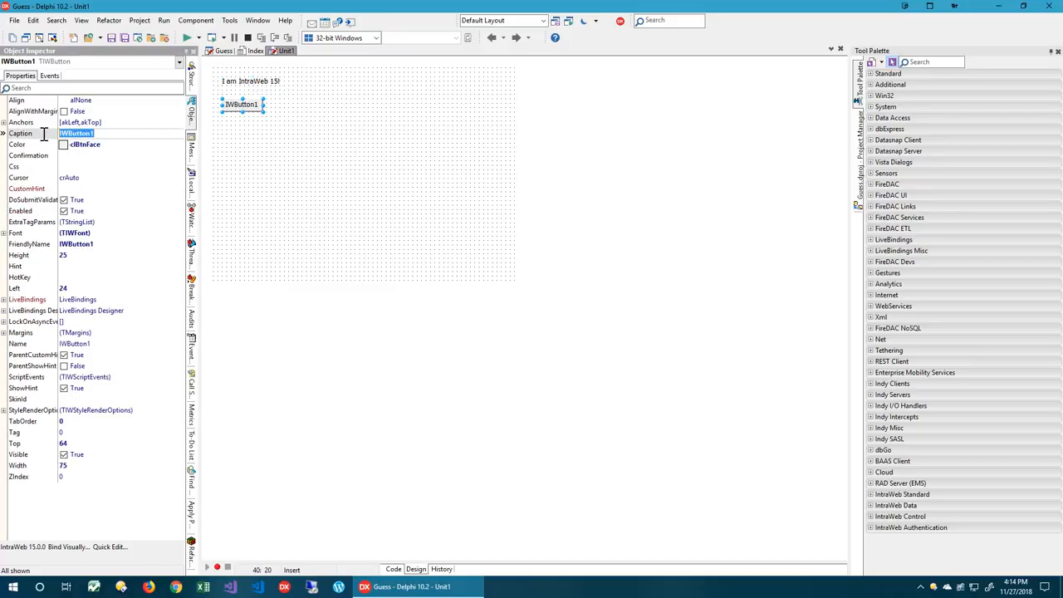
{"action": "type", "text": "Make me 17!"}
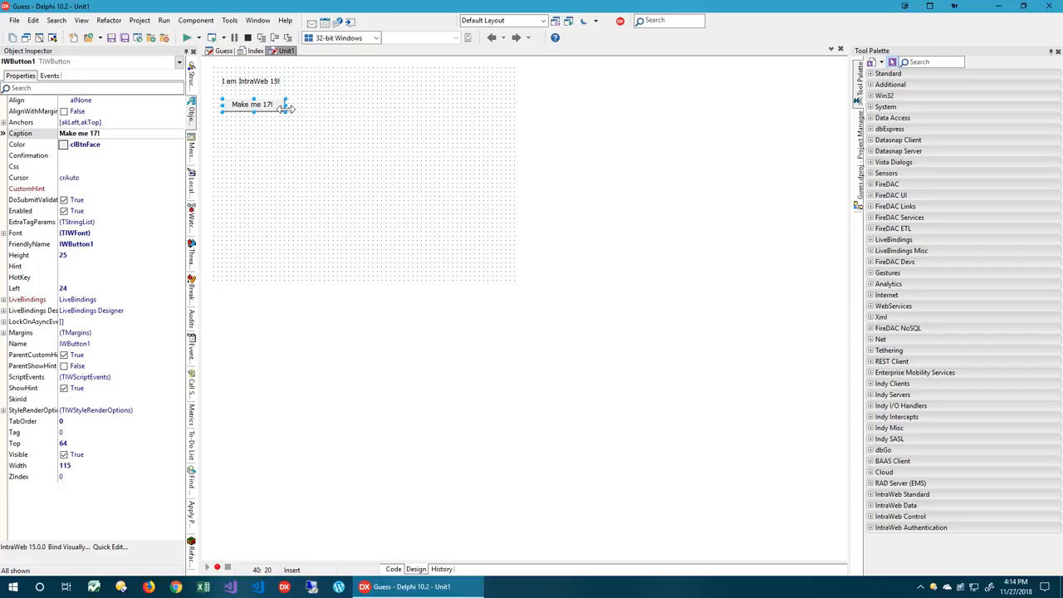
{"action": "mouse_move", "coordinate": [285, 106]}
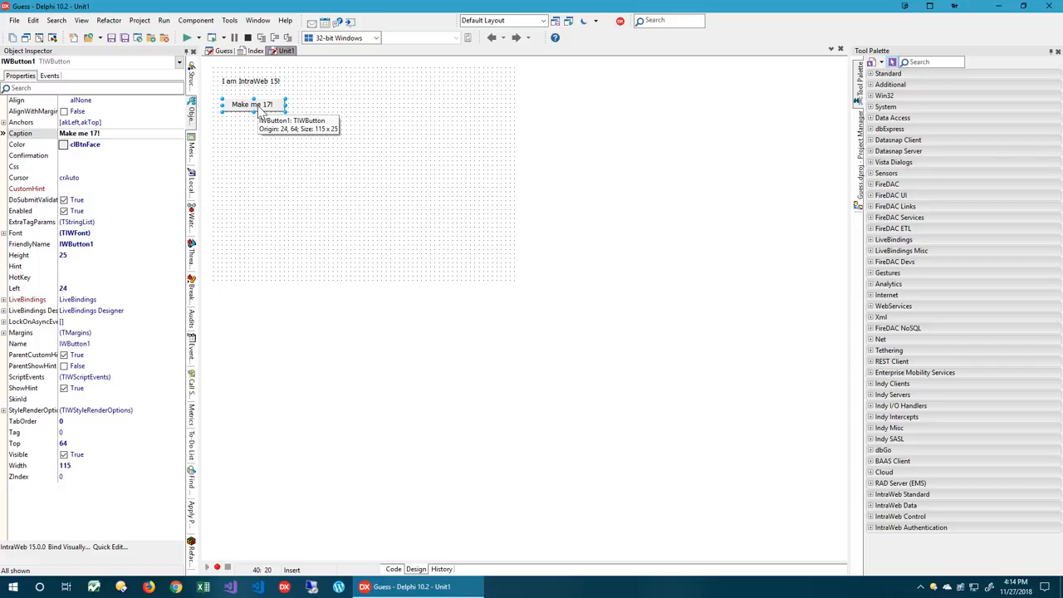
Step: Write the button handler with uses Index creating and showing TIndex, make Unit1 the main form, and run the build
{"action": "double_click", "coordinate": [253, 103]}
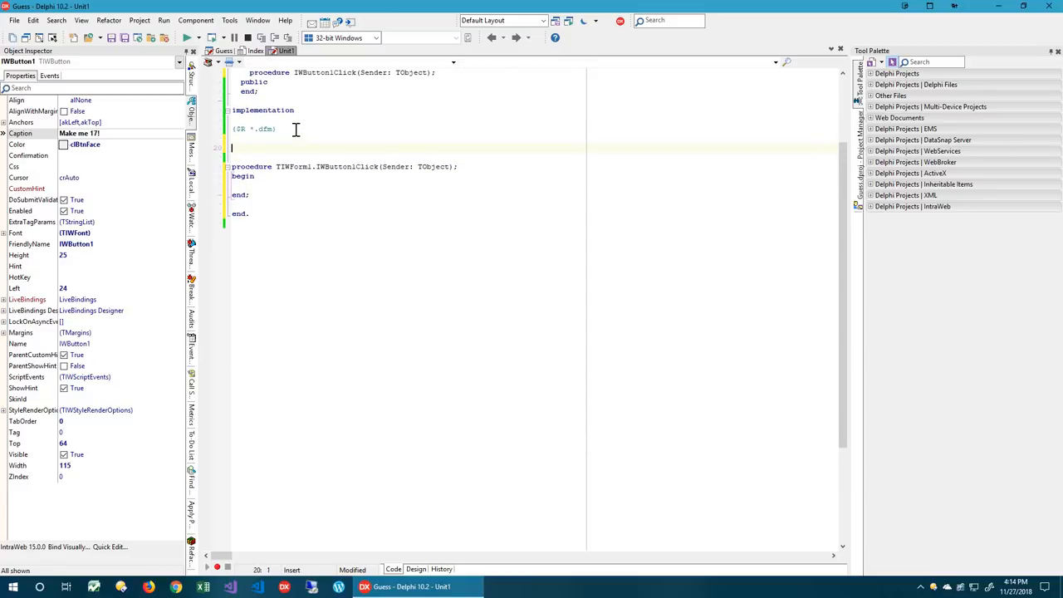
{"action": "type", "text": "uses"}
{"action": "type", "text": "xForm.Show;"}
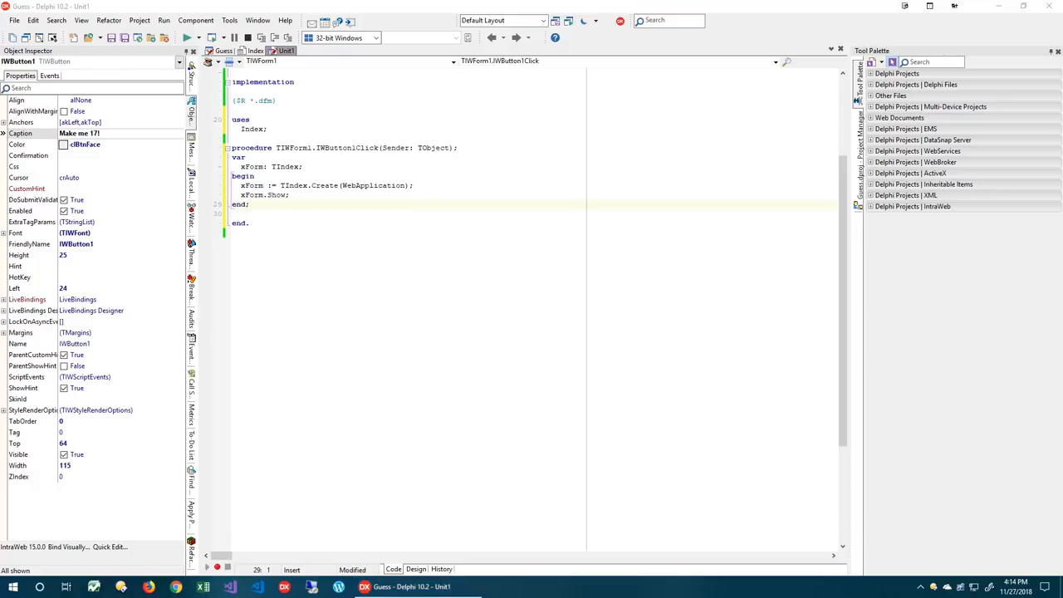
{"action": "mouse_move", "coordinate": [19, 319]}
{"action": "type", "text": "TIWForm1.SetAsMainForm;"}
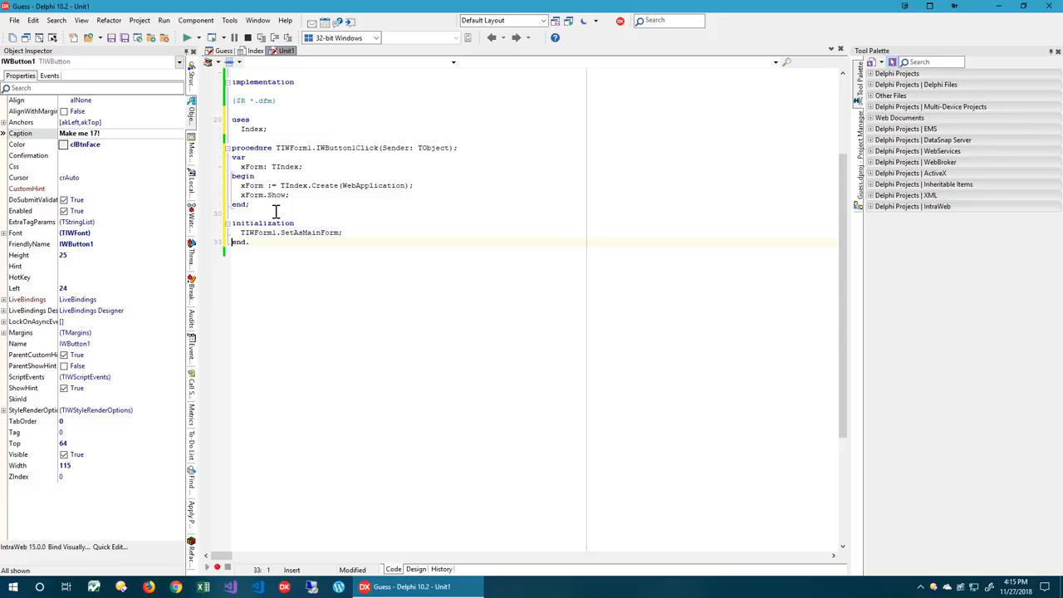
{"action": "mouse_move", "coordinate": [318, 239]}
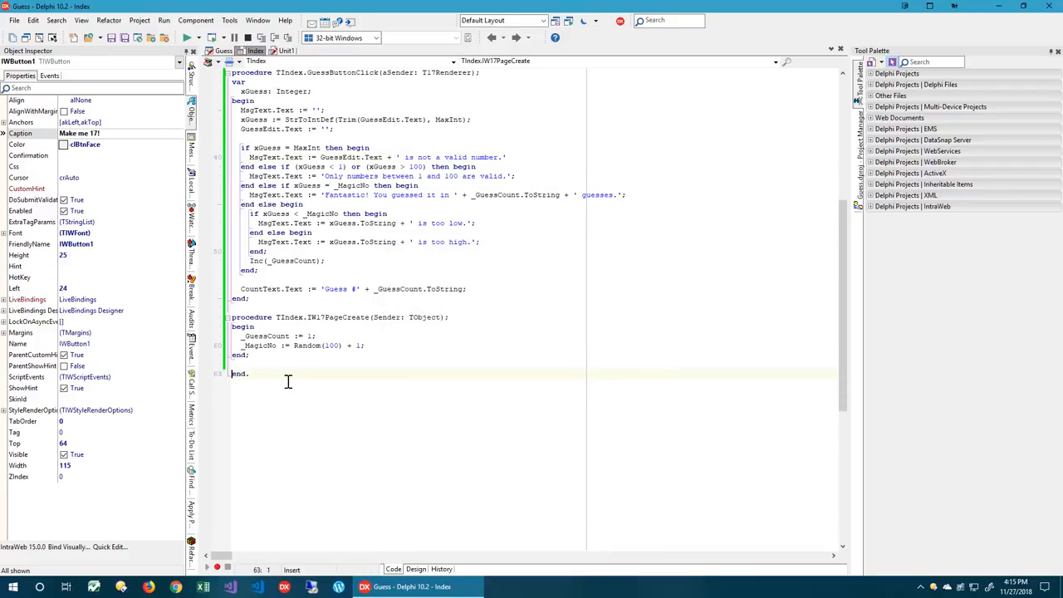
{"action": "left_click", "coordinate": [285, 50]}
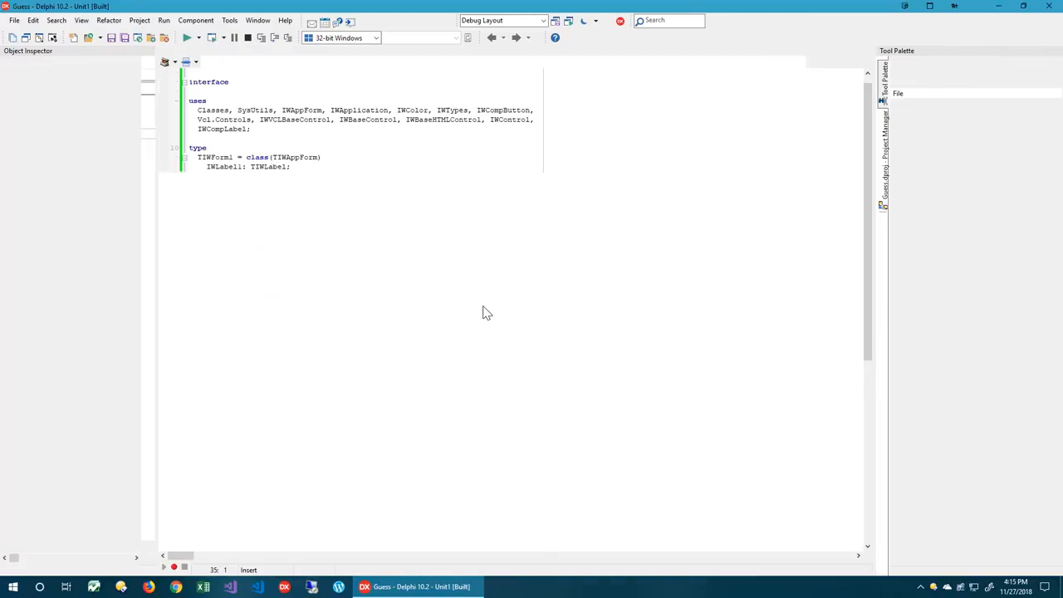
Step: Launch the app in the browser, go to the 17 Guess page via Make me 17!, guess 55, then close the browser
{"action": "left_click", "coordinate": [188, 36]}
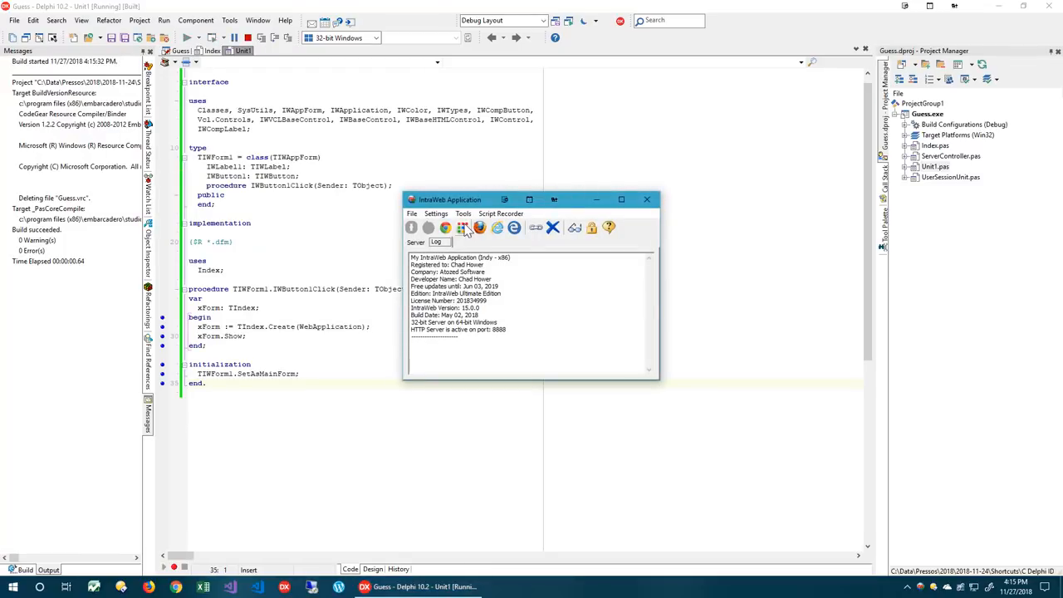
{"action": "left_click", "coordinate": [464, 227]}
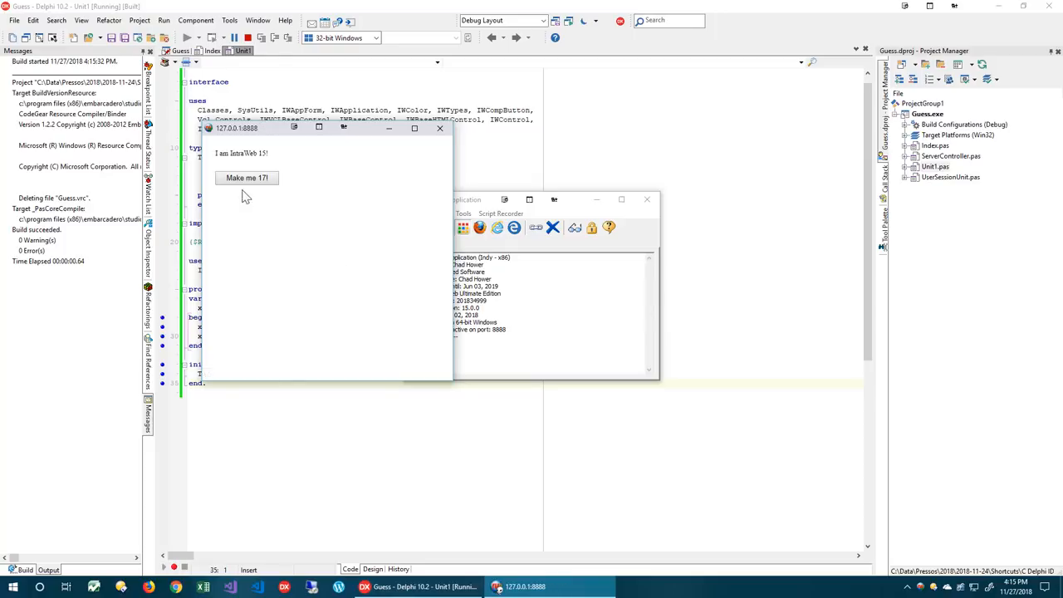
{"action": "left_click", "coordinate": [245, 178]}
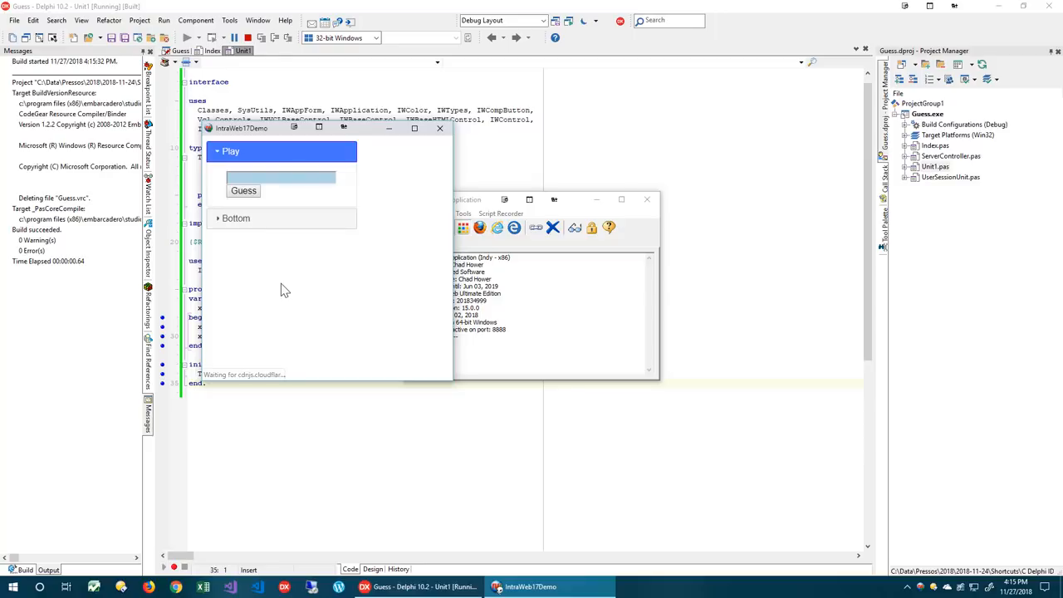
{"action": "left_click", "coordinate": [281, 176]}
{"action": "type", "text": "55"}
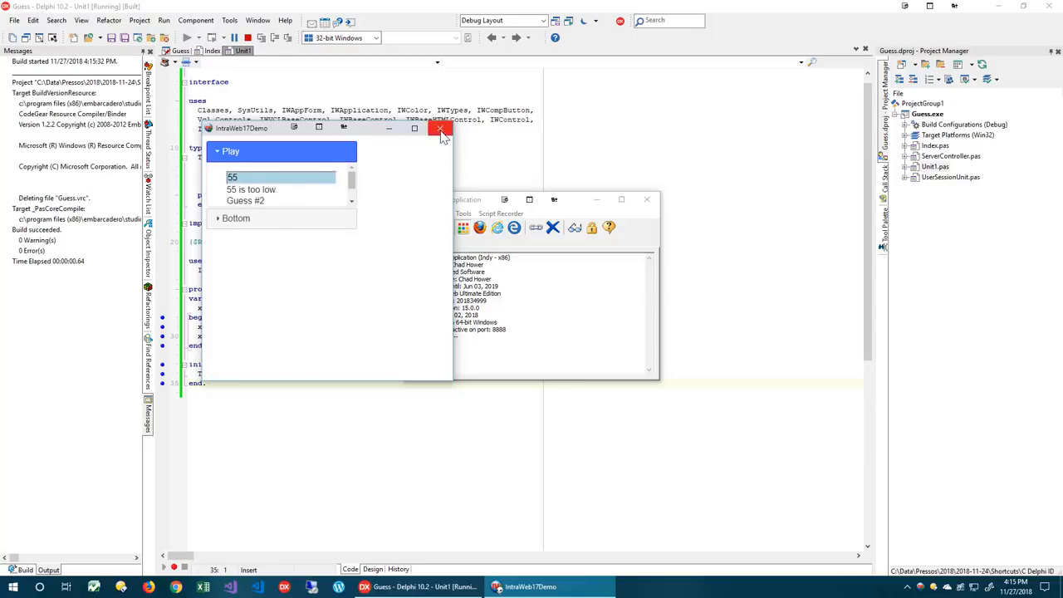
{"action": "left_click", "coordinate": [440, 129]}
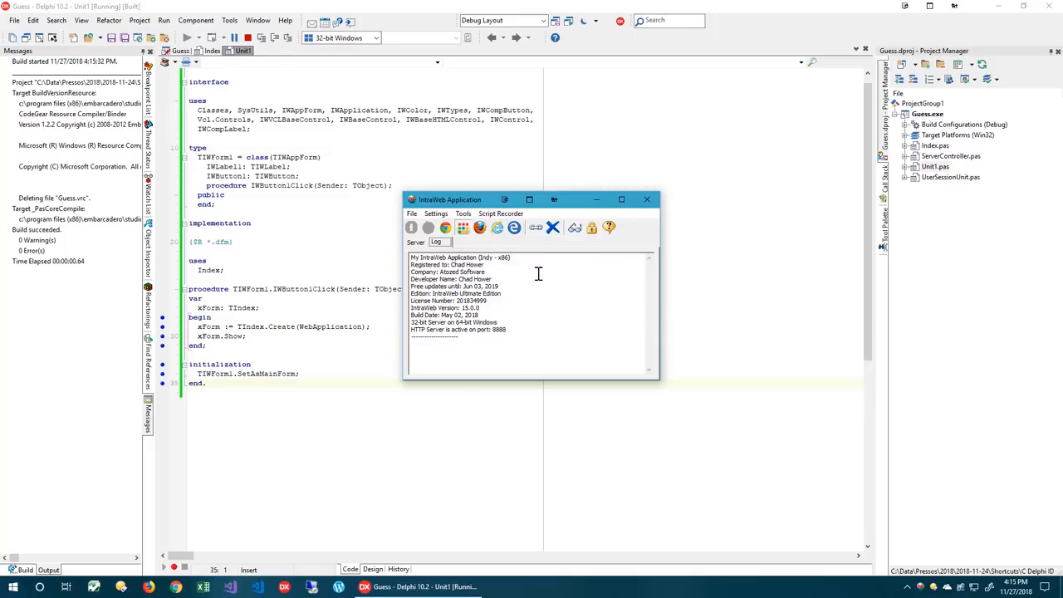